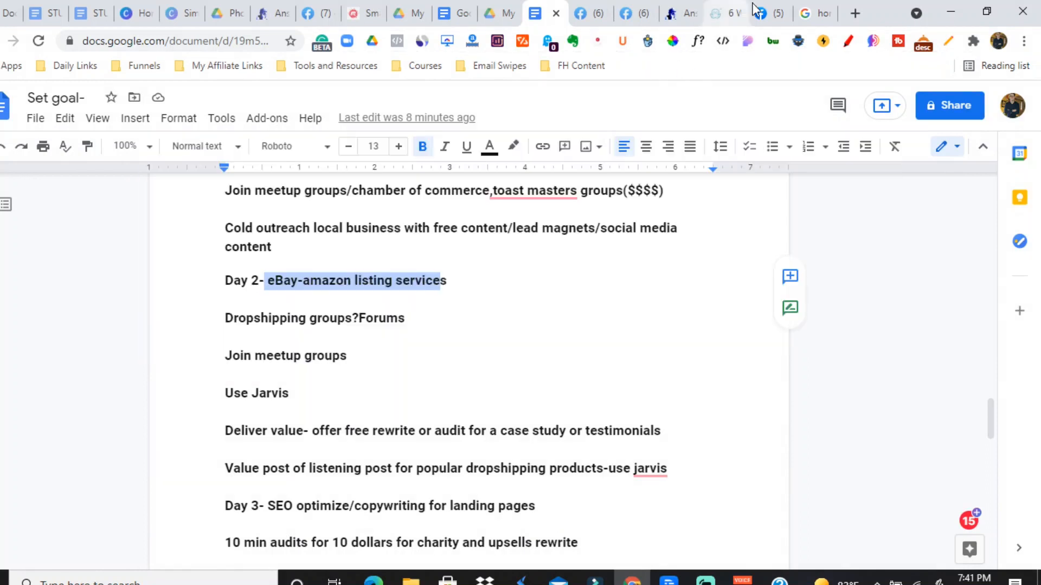
Search Facebook for 'dropshipping groups' and show all matching groups.
{"action": "left_click", "coordinate": [759, 13]}
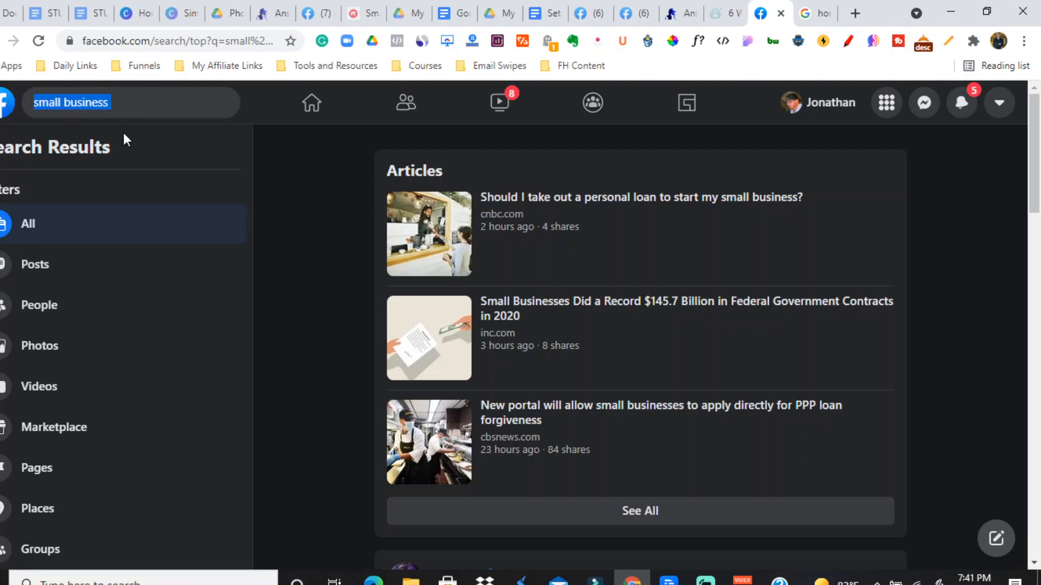
{"action": "type", "text": "dro"}
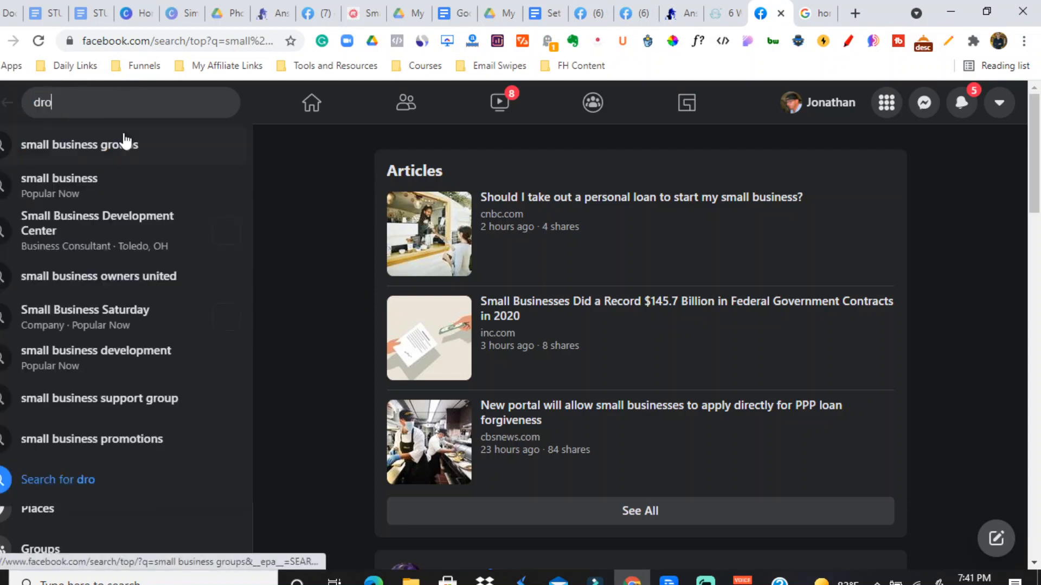
{"action": "type", "text": "dropshipping groups"}
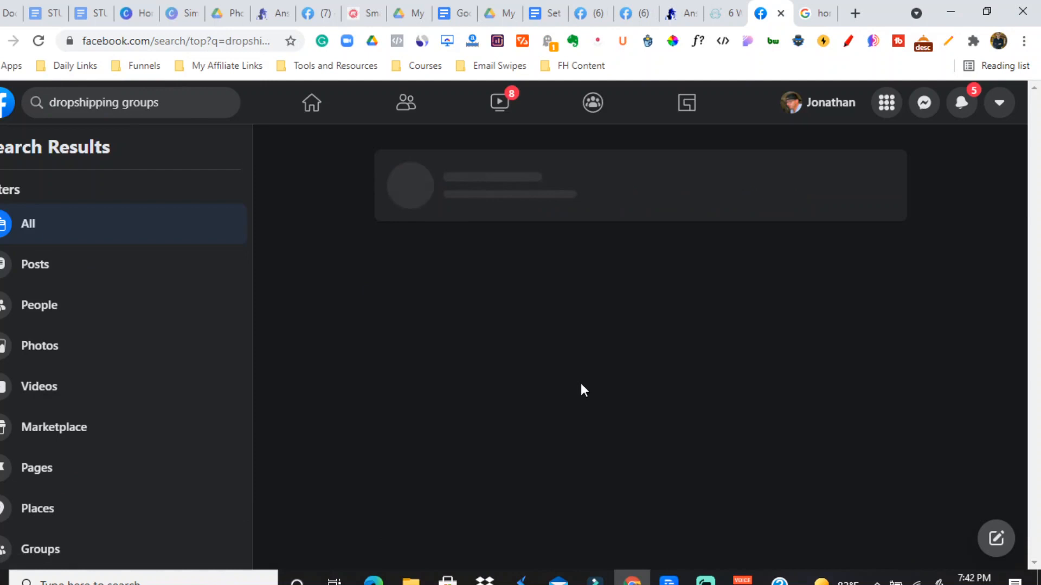
{"action": "mouse_move", "coordinate": [538, 548]}
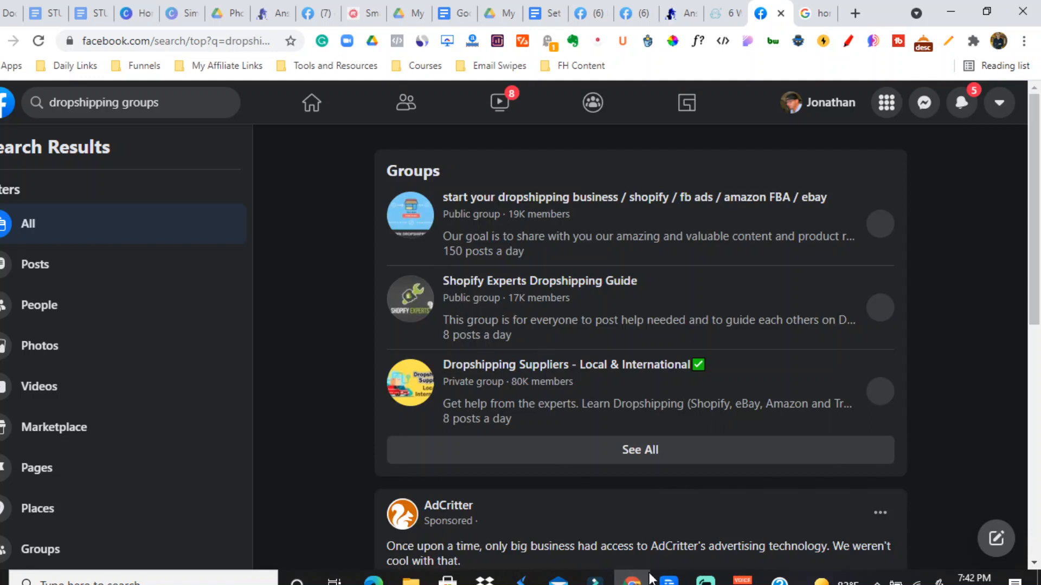
{"action": "mouse_move", "coordinate": [38, 549]}
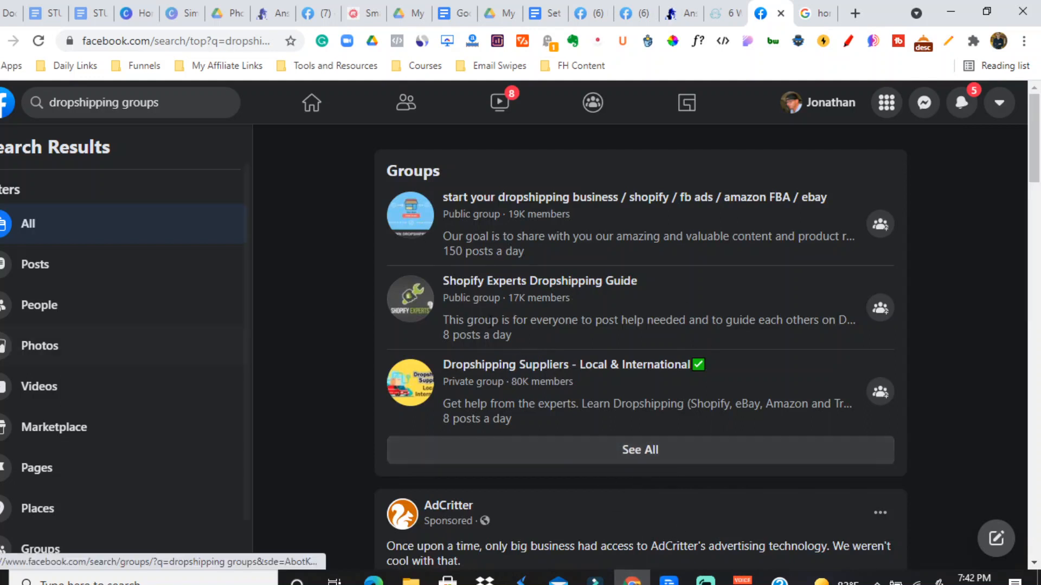
{"action": "mouse_move", "coordinate": [527, 454]}
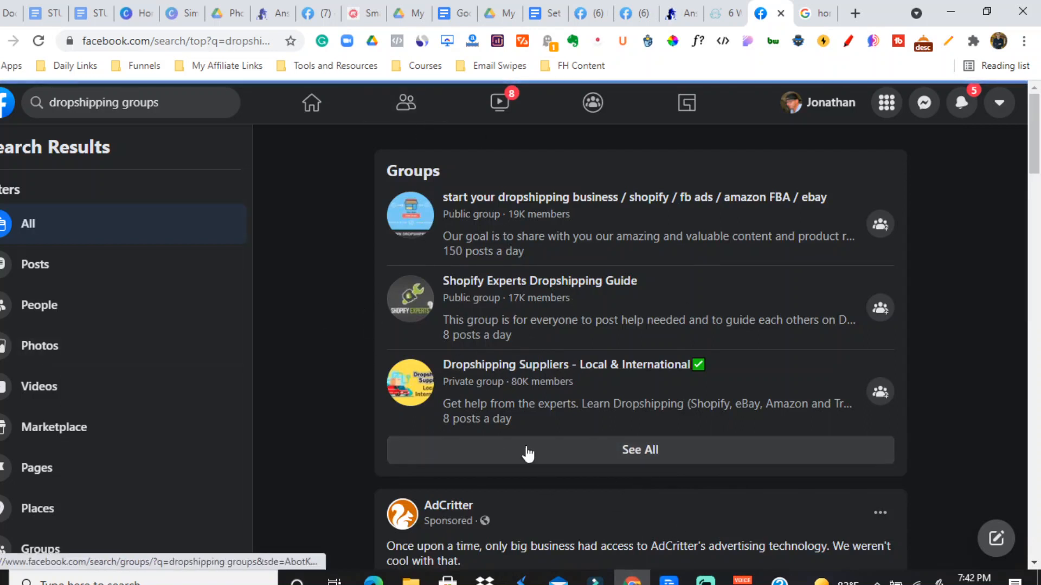
{"action": "left_click", "coordinate": [639, 450]}
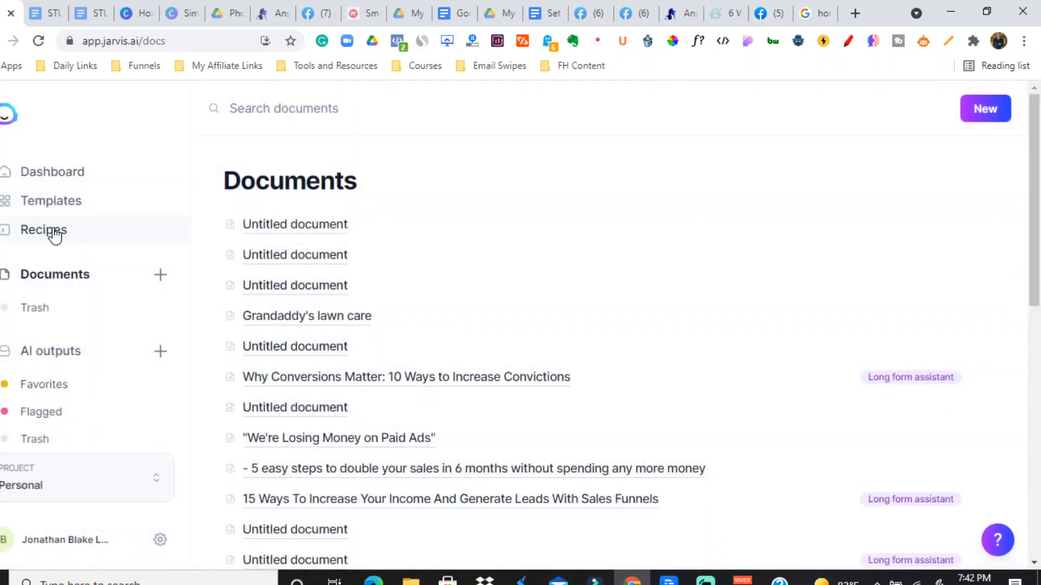
Open Jarvis's template library and scroll toward the Quora Answers template.
{"action": "left_click", "coordinate": [44, 230]}
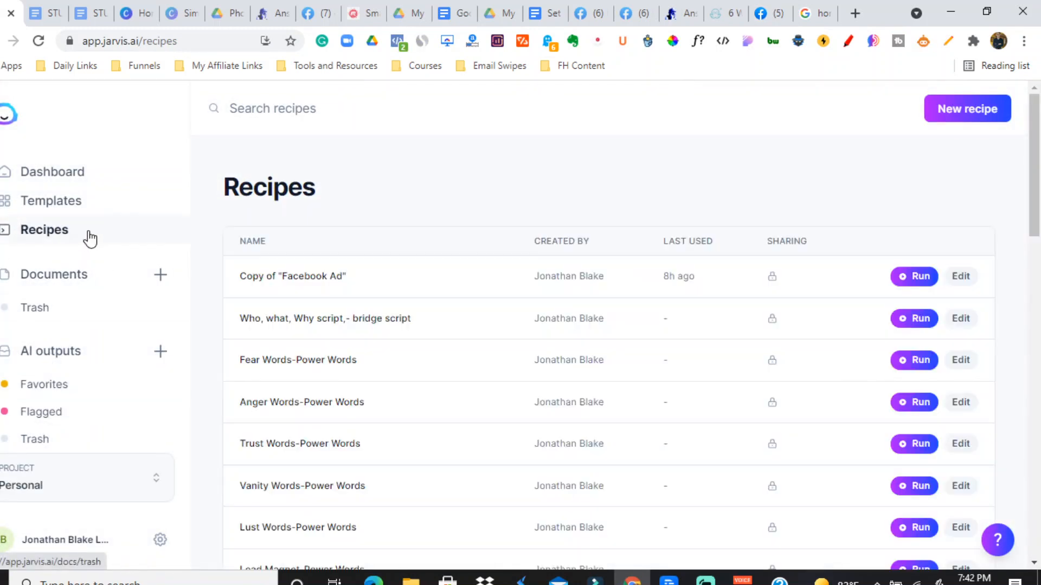
{"action": "mouse_move", "coordinate": [96, 290]}
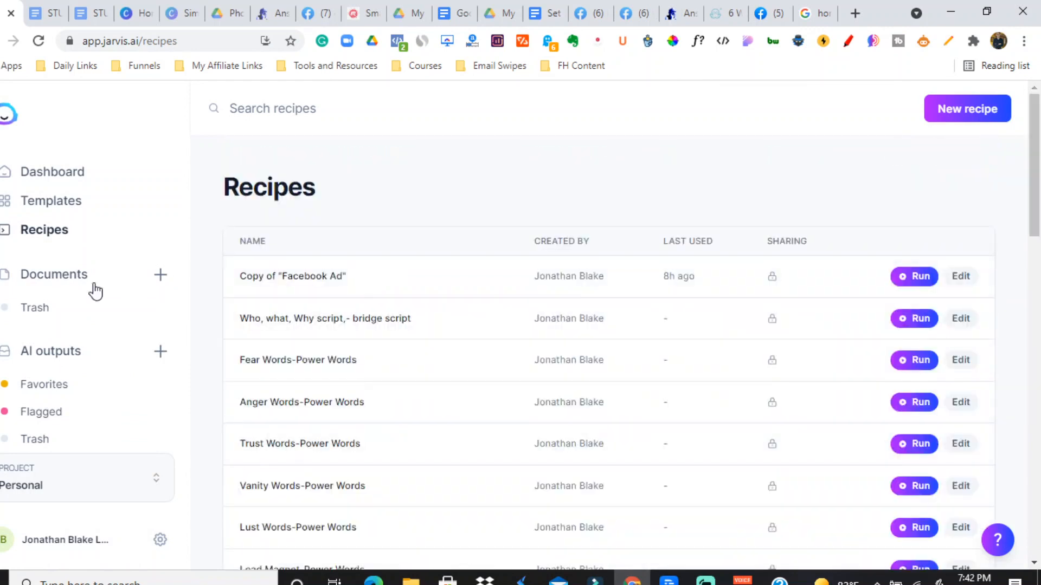
{"action": "left_click", "coordinate": [51, 201]}
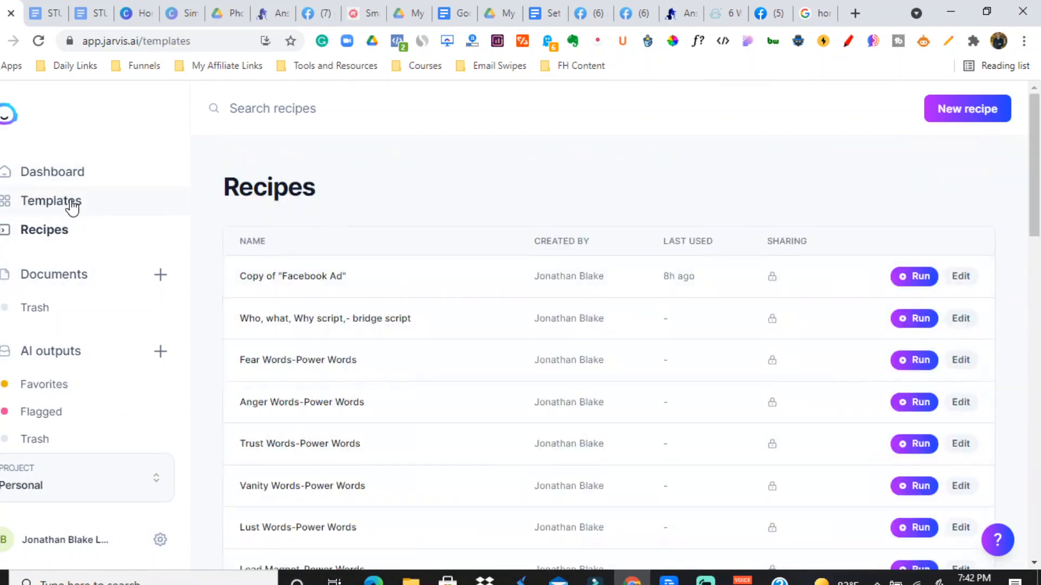
{"action": "left_click", "coordinate": [52, 201]}
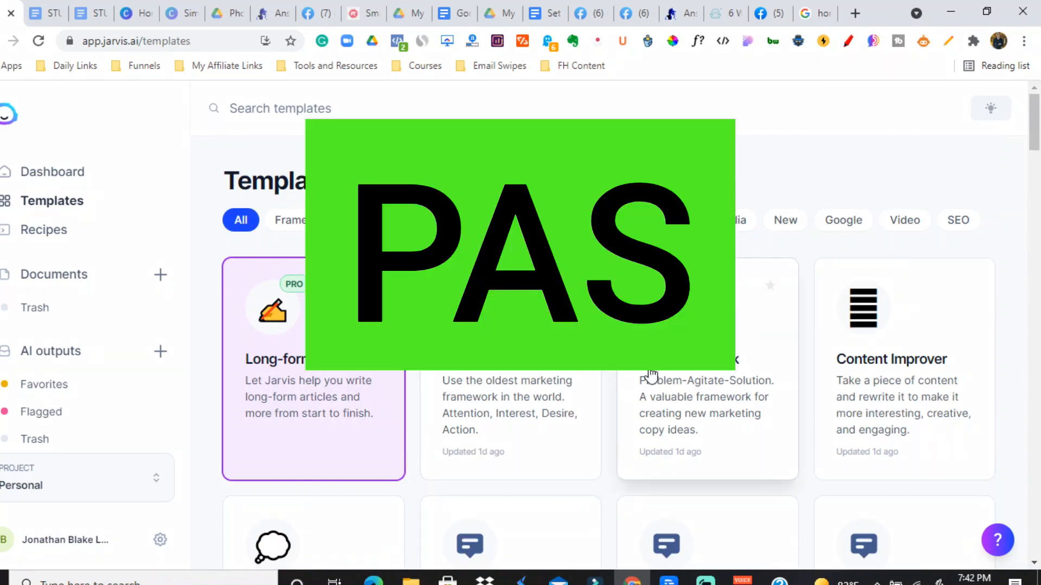
{"action": "scroll", "scroll_direction": "down", "scroll_amount": 3}
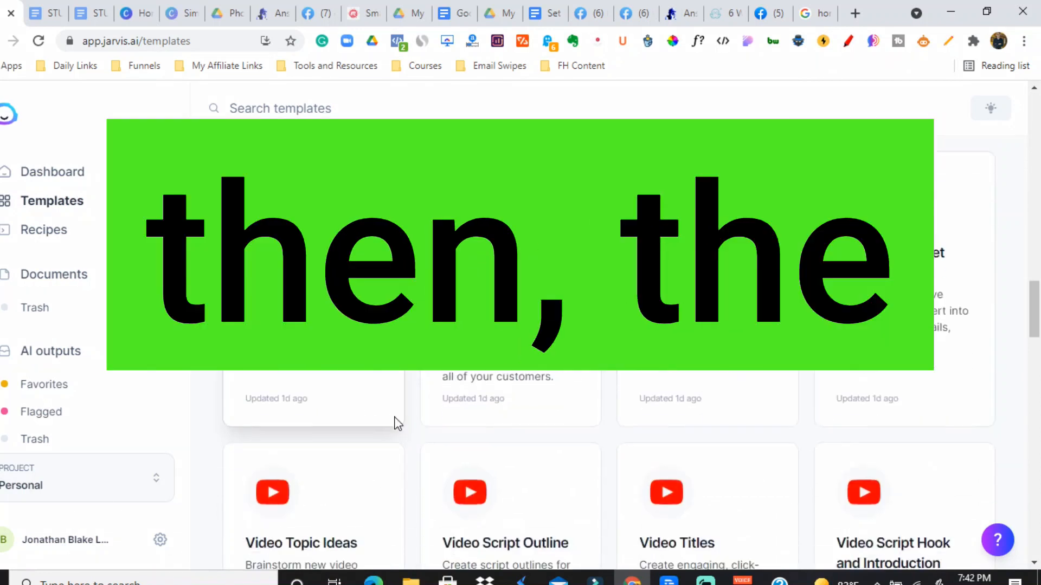
{"action": "scroll", "scroll_direction": "down", "scroll_amount": 3}
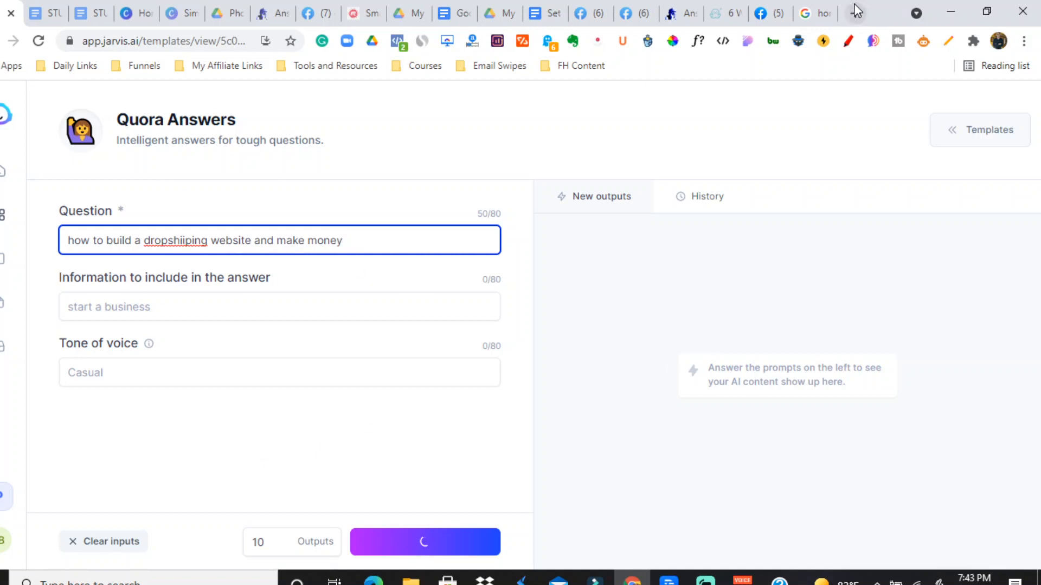
{"action": "left_click", "coordinate": [855, 13]}
{"action": "type", "text": "s"}
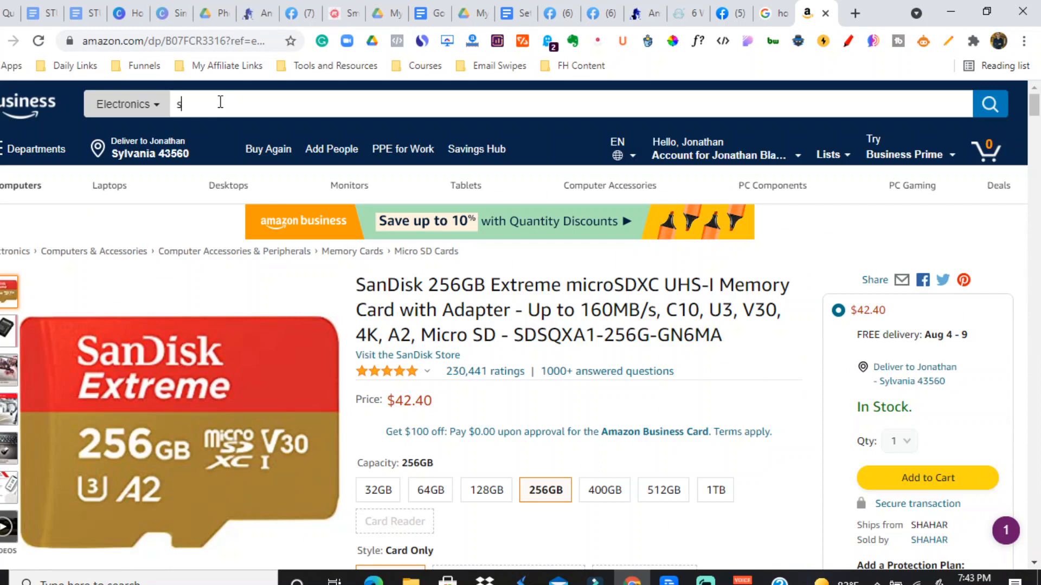
Search Amazon for supplements and check the Ocuvite listing's product information and best sellers rank.
{"action": "type", "text": "upplments"}
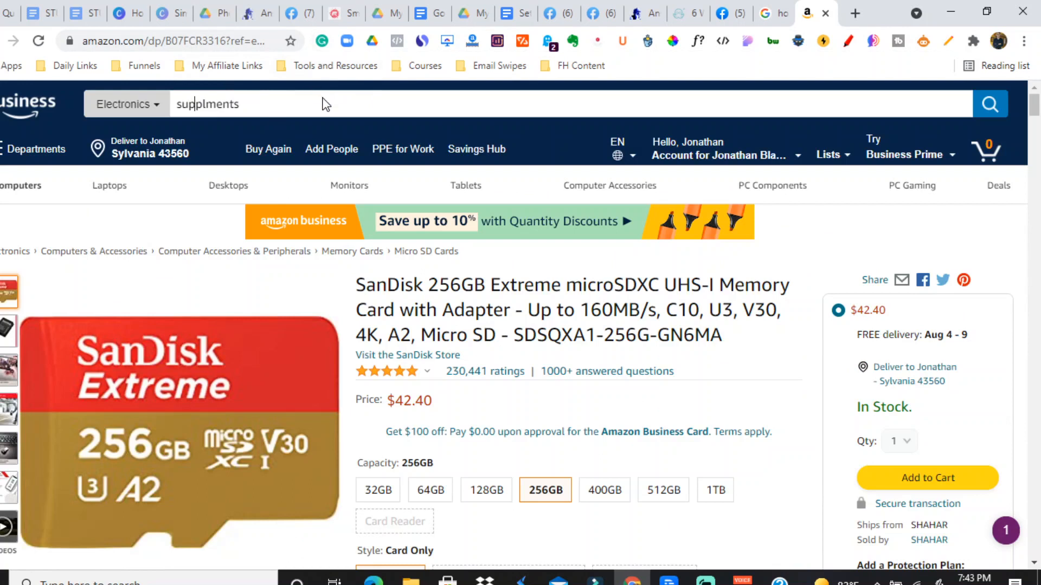
{"action": "mouse_move", "coordinate": [220, 156]}
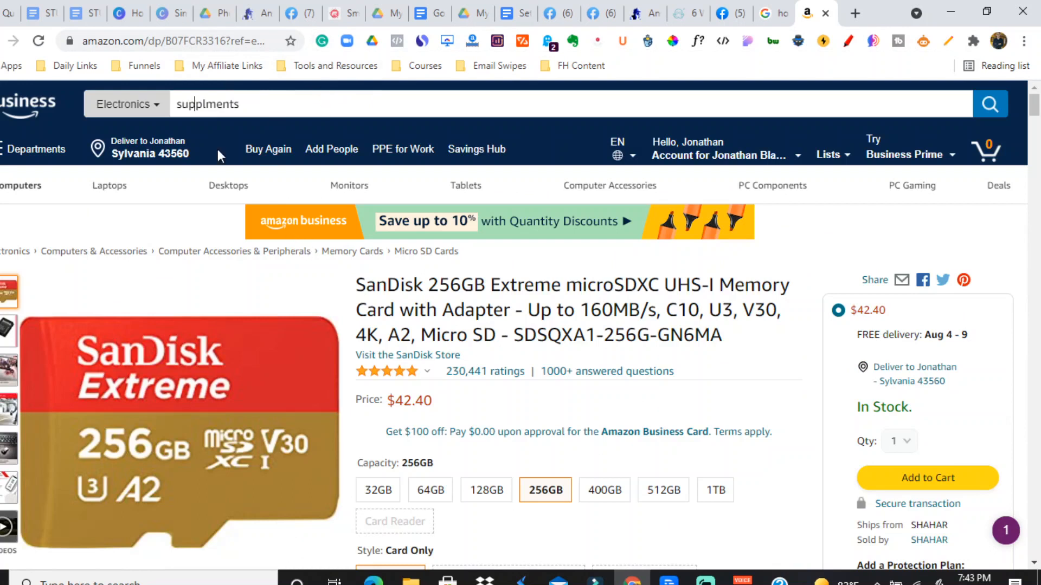
{"action": "mouse_move", "coordinate": [422, 467]}
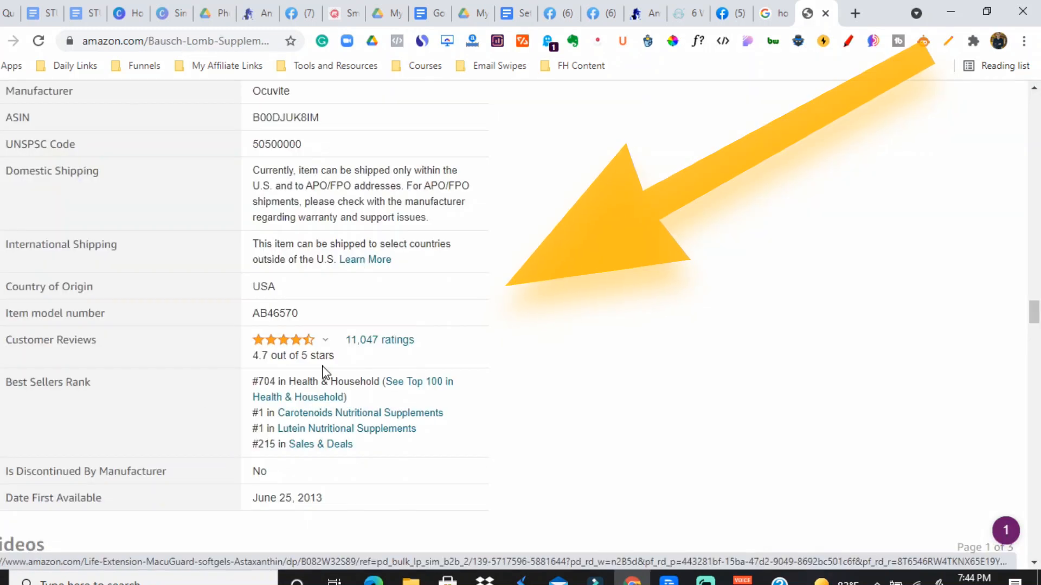
{"action": "scroll", "scroll_direction": "down", "scroll_amount": 3}
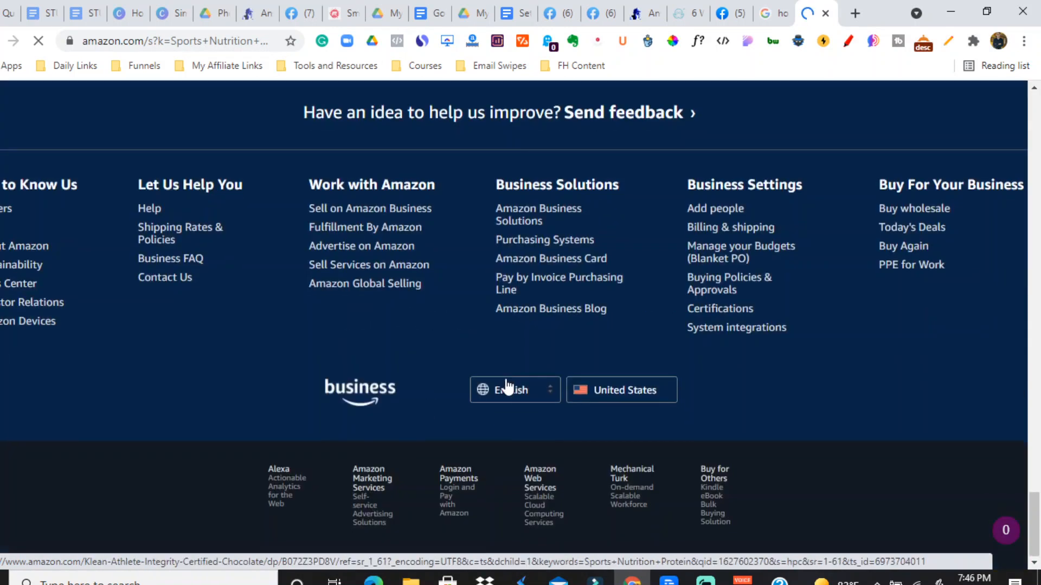
Open the NOW Foods pea protein listing and view its product information with the #127 rank.
{"action": "left_click", "coordinate": [623, 327]}
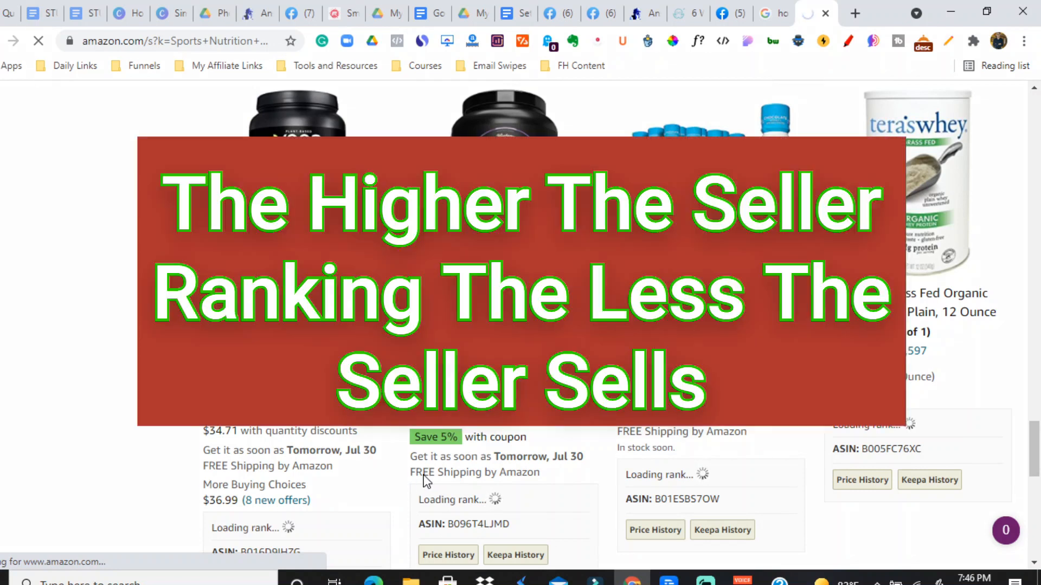
{"action": "scroll", "scroll_direction": "down", "scroll_amount": 3}
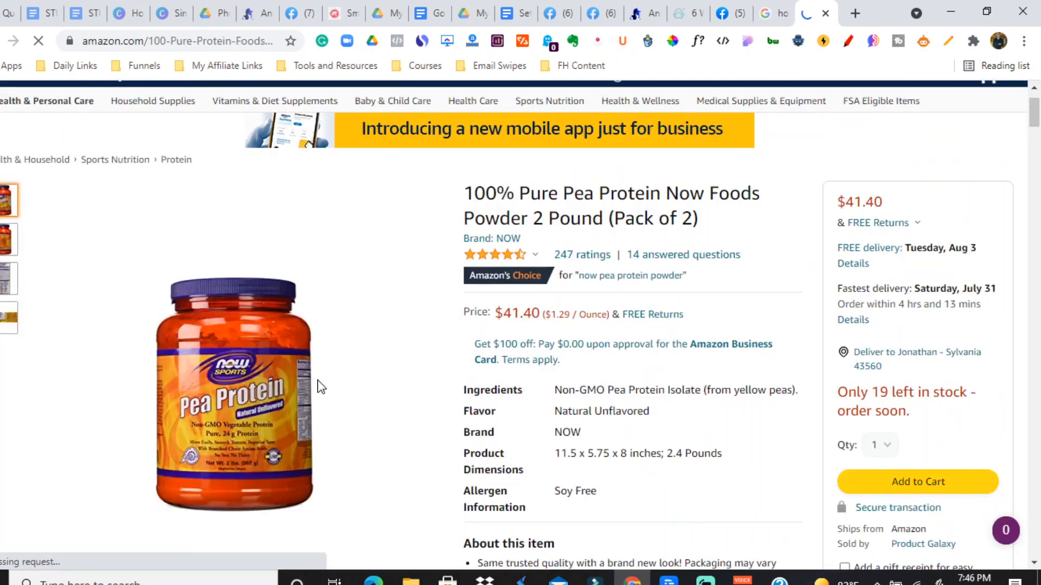
{"action": "scroll", "scroll_direction": "down", "scroll_amount": 3}
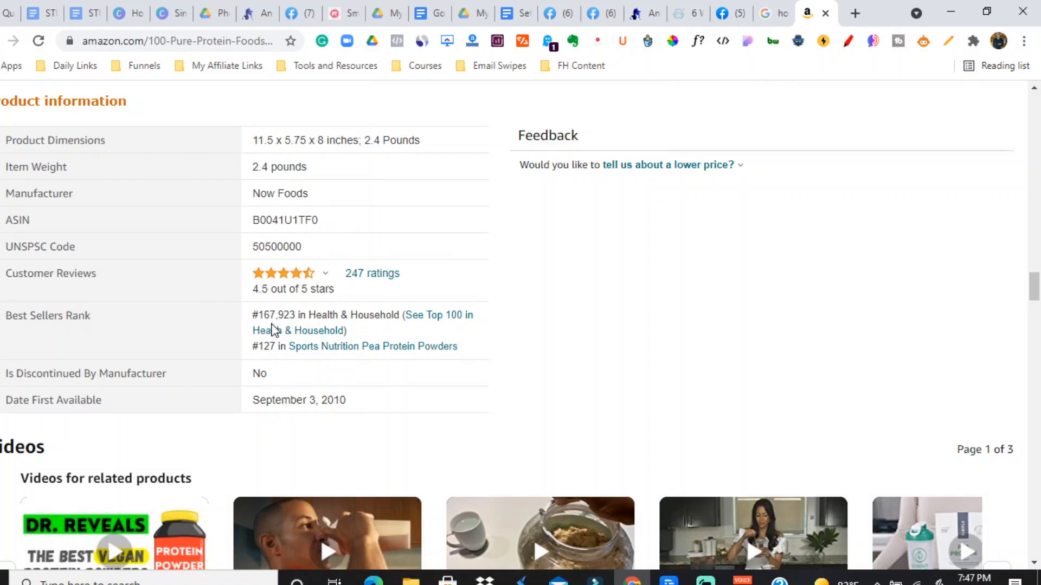
{"action": "mouse_move", "coordinate": [290, 330]}
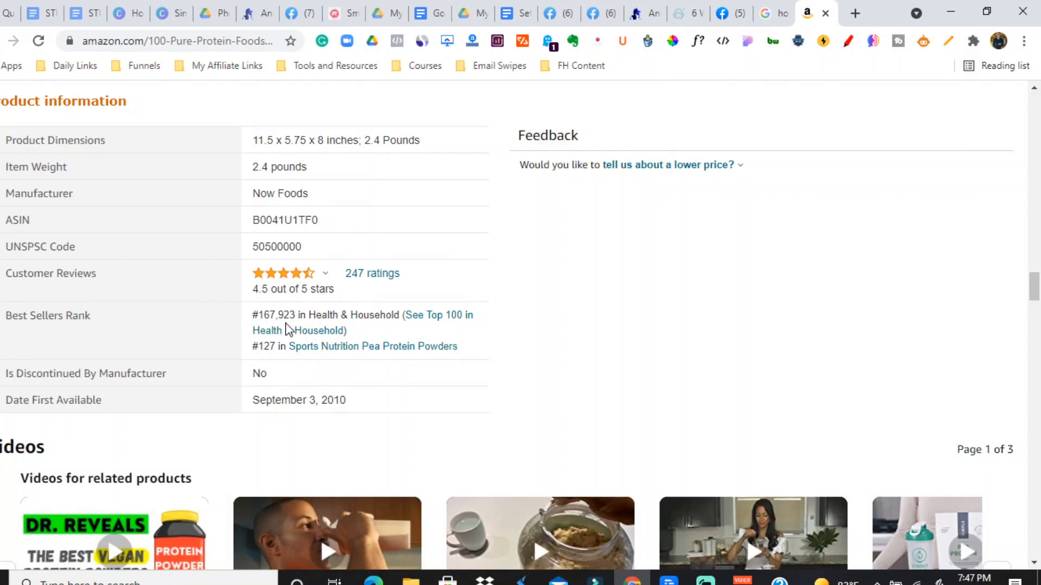
Scroll through the pea protein listing's customer reviews.
{"action": "left_click", "coordinate": [325, 274]}
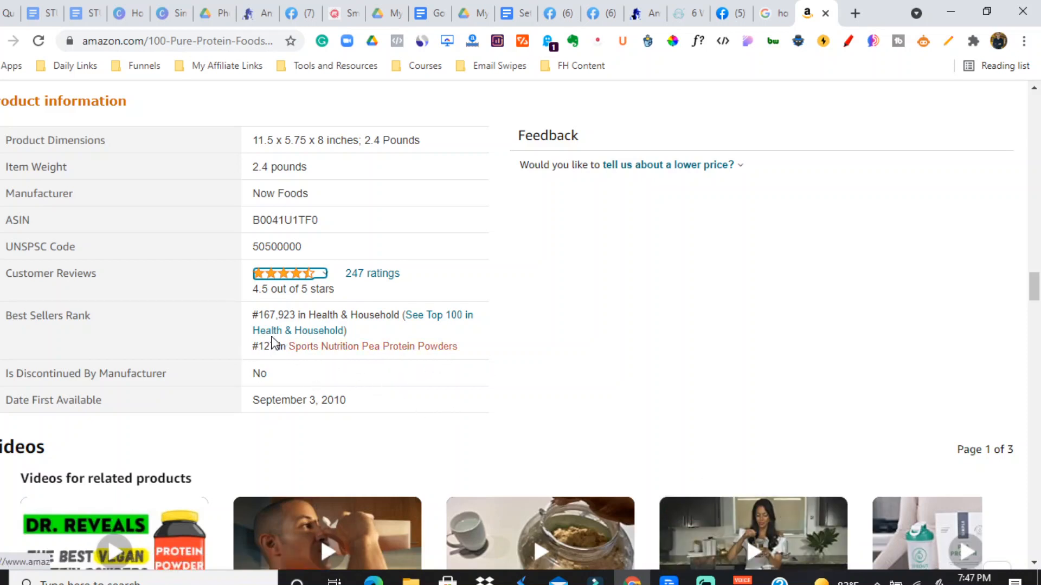
{"action": "scroll", "scroll_direction": "down", "scroll_amount": 3}
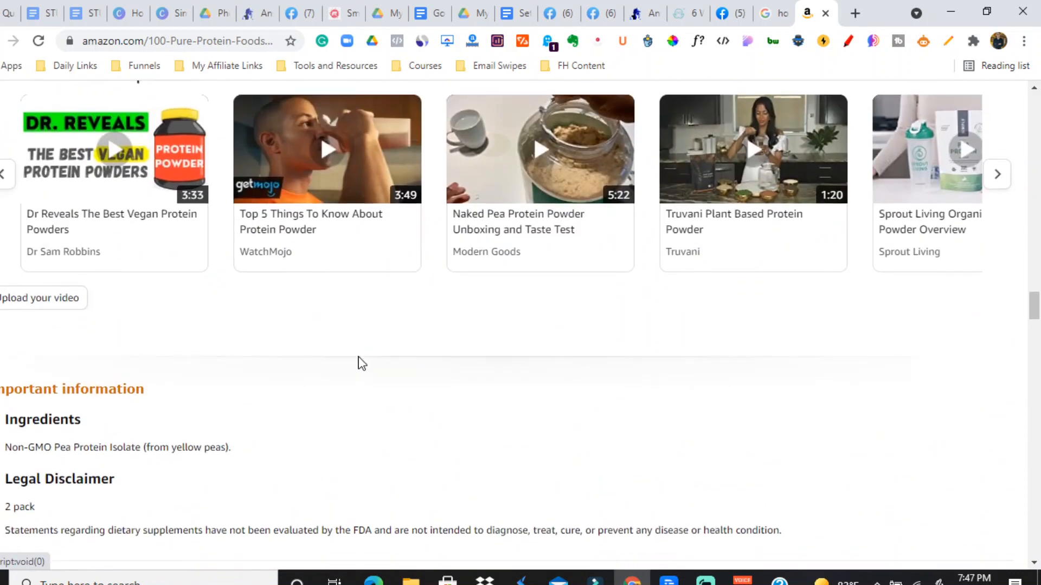
{"action": "scroll", "scroll_direction": "down", "scroll_amount": 3}
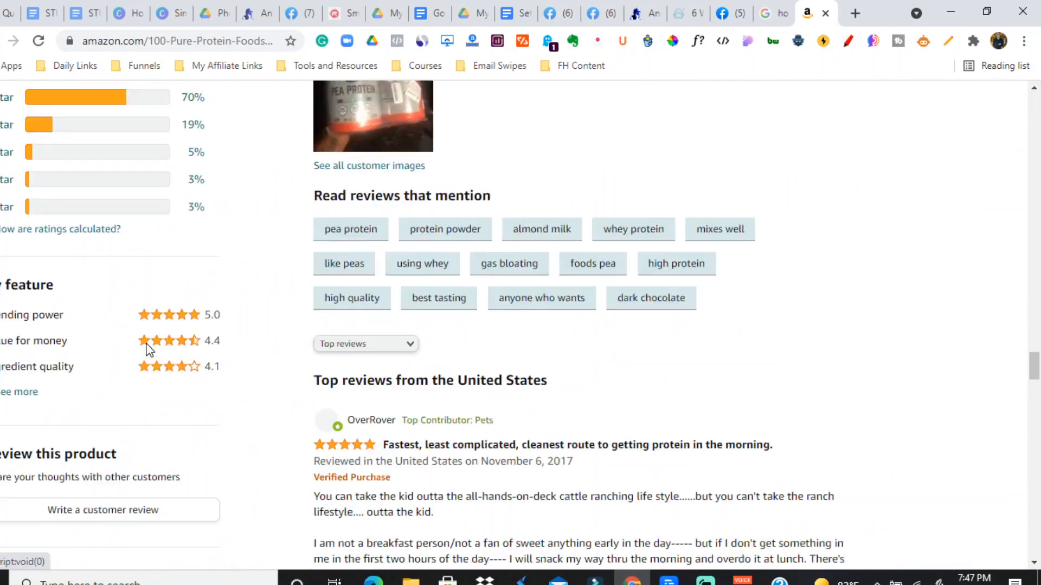
{"action": "scroll", "scroll_direction": "down", "scroll_amount": 3}
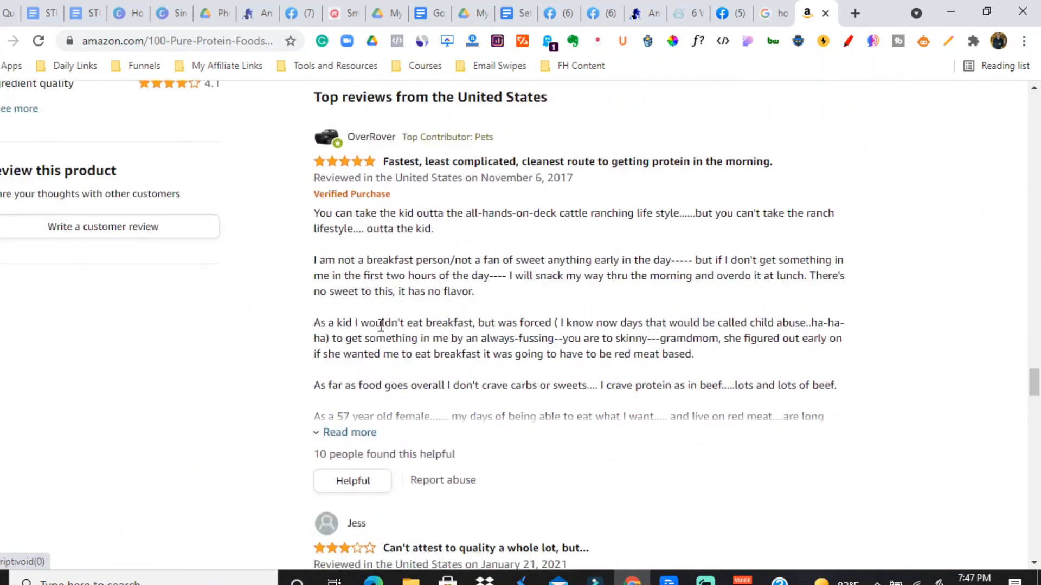
{"action": "scroll", "scroll_direction": "down", "scroll_amount": 3}
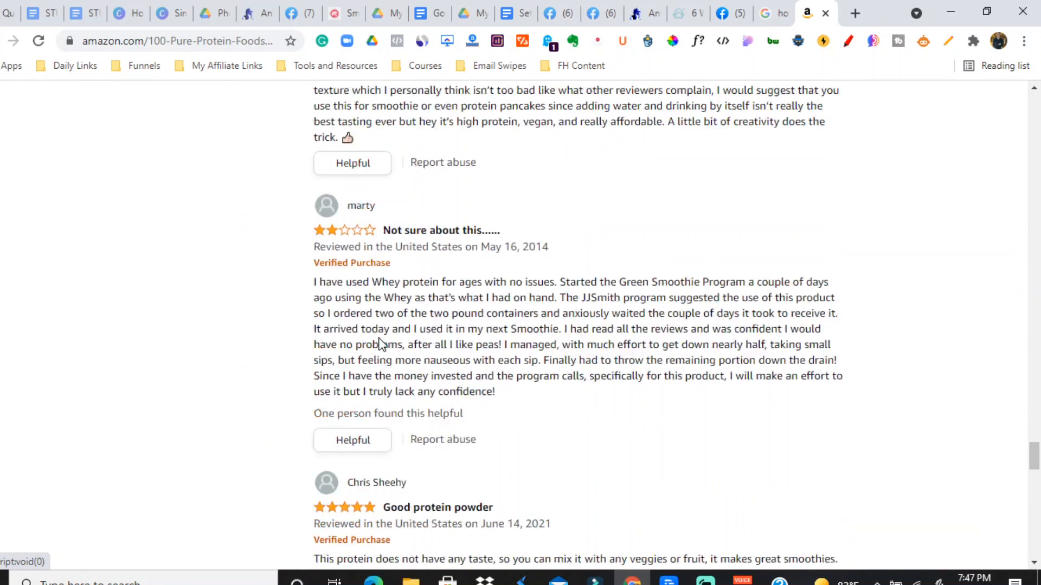
{"action": "scroll", "scroll_direction": "up", "scroll_amount": 3}
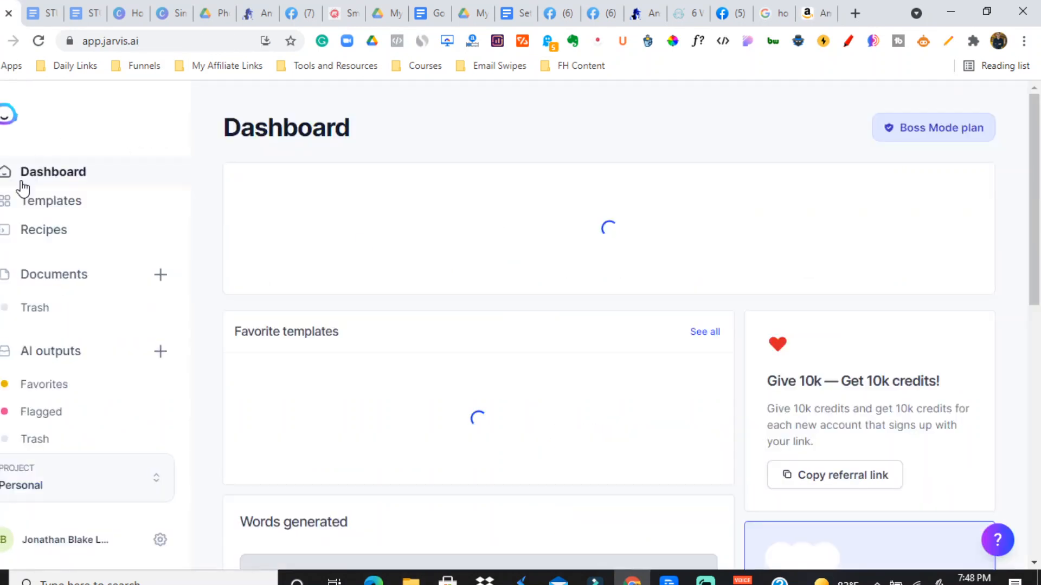
Paste the NOW Sports Pea Protein description into Content Improver and review the rewritten versions.
{"action": "left_click", "coordinate": [51, 200]}
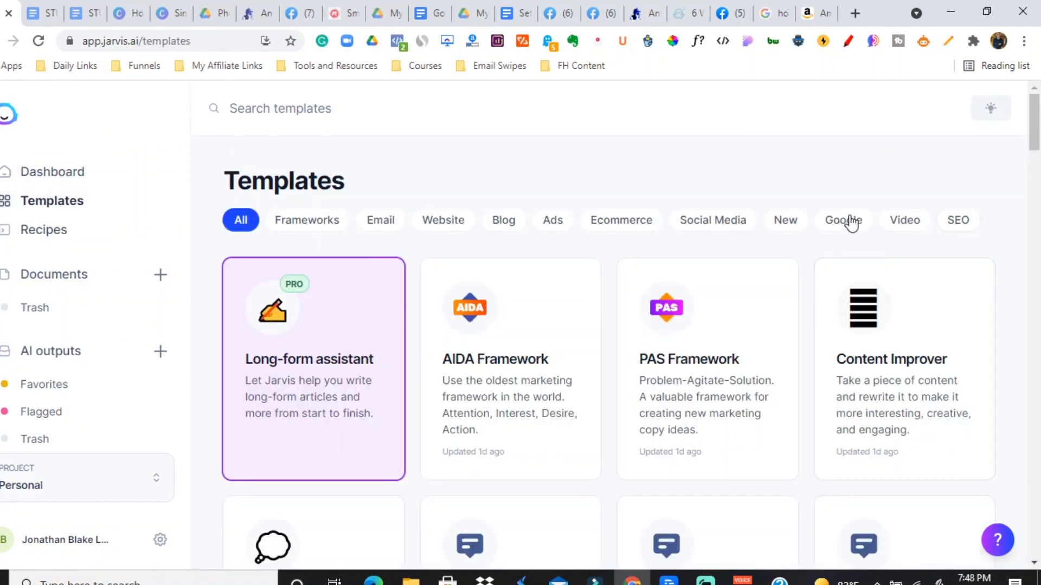
{"action": "left_click", "coordinate": [891, 359]}
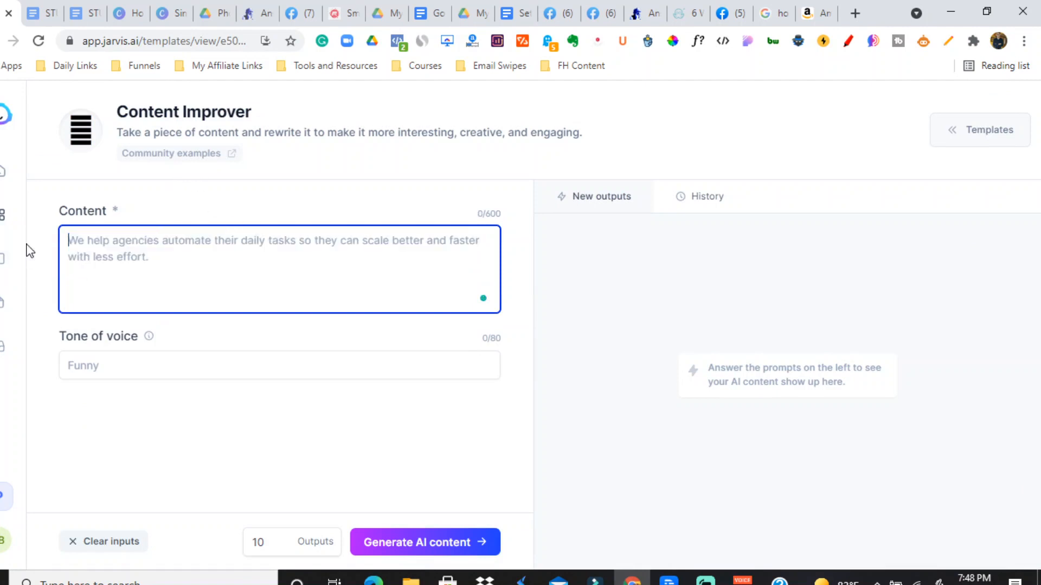
{"action": "left_click", "coordinate": [425, 542]}
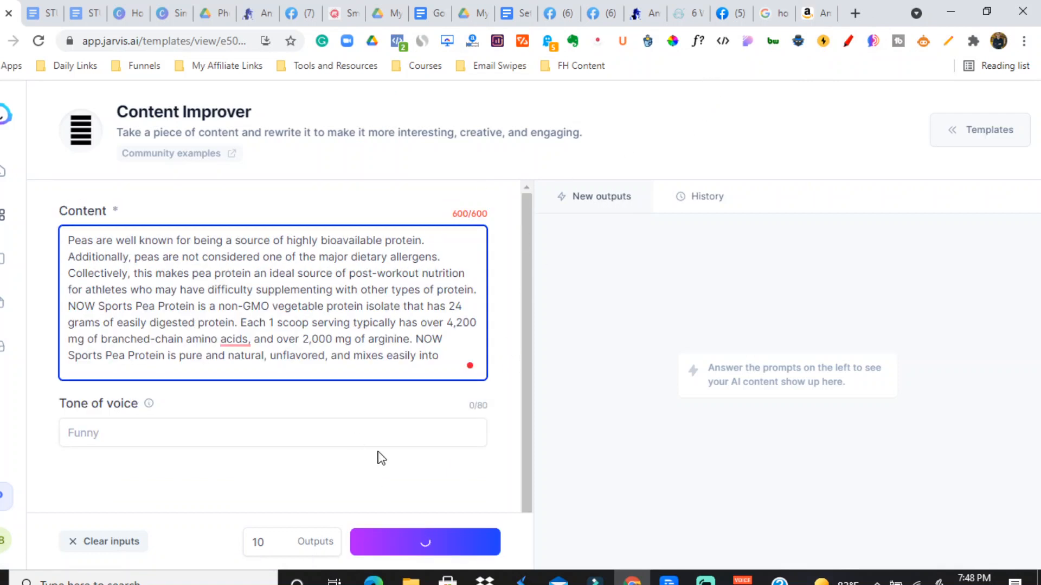
{"action": "left_click", "coordinate": [425, 542]}
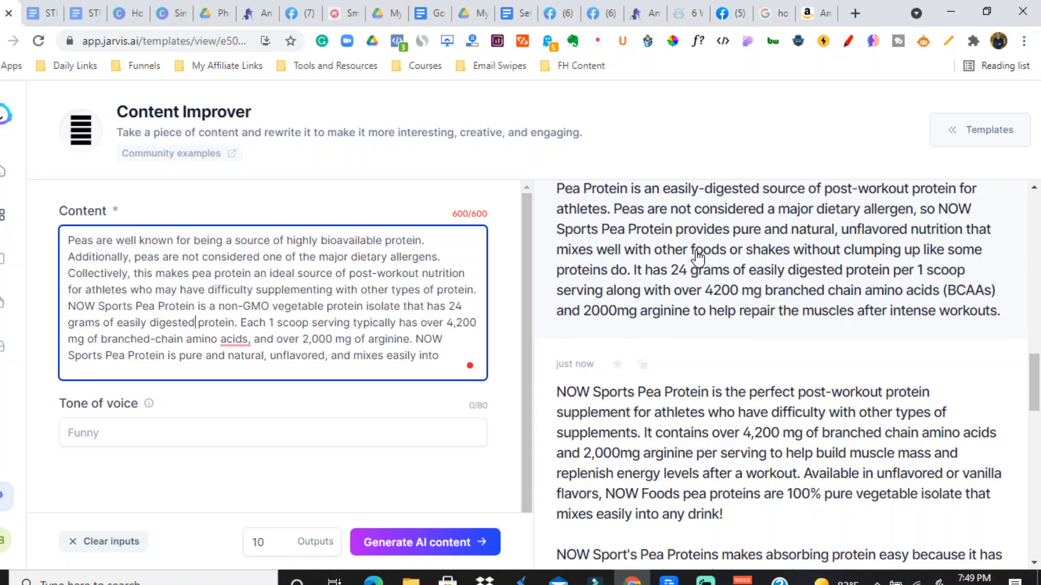
{"action": "scroll", "scroll_direction": "down", "scroll_amount": 3}
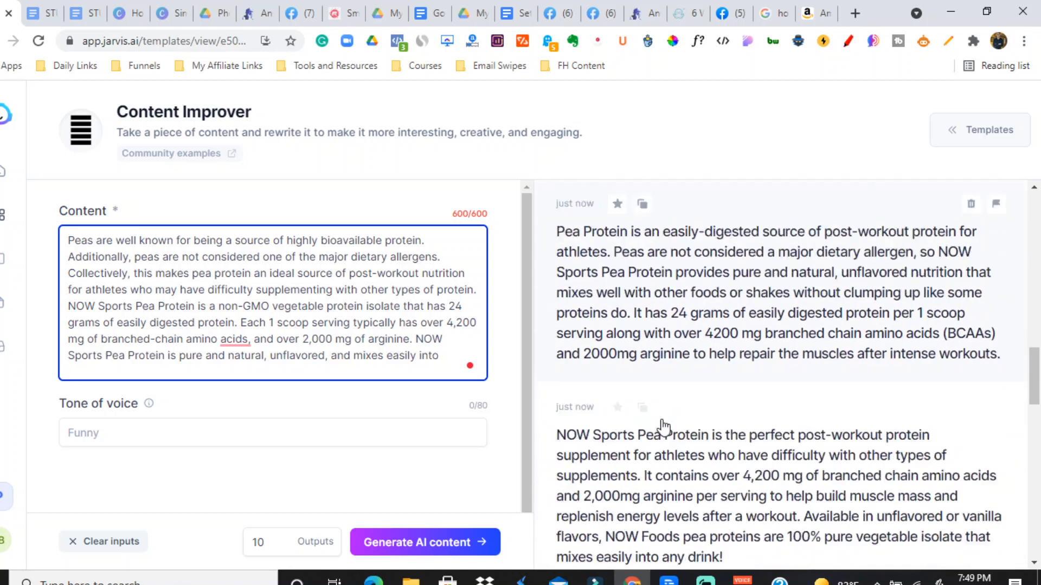
{"action": "scroll", "scroll_direction": "down", "scroll_amount": 3}
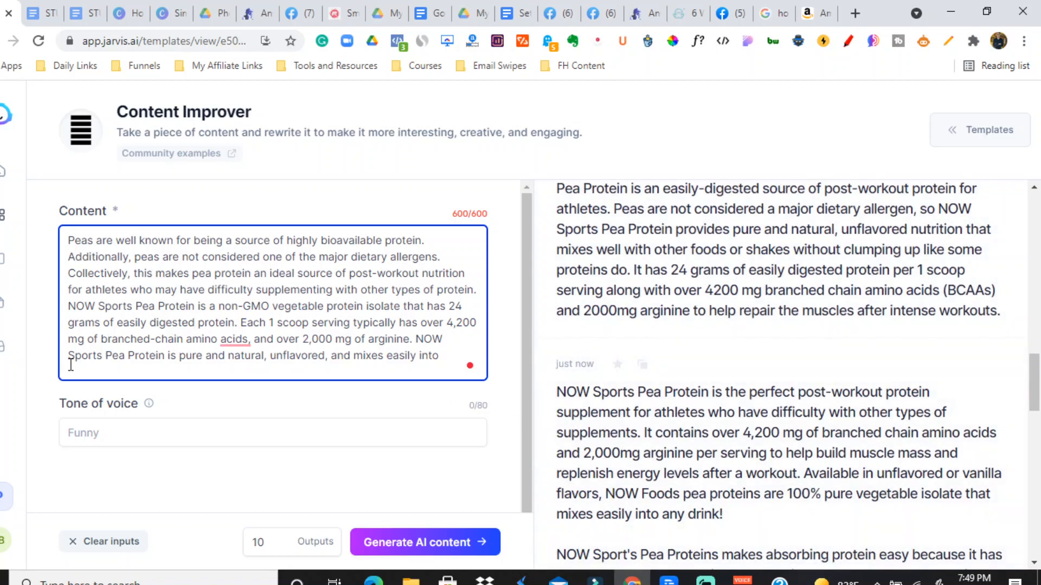
{"action": "mouse_move", "coordinate": [627, 314]}
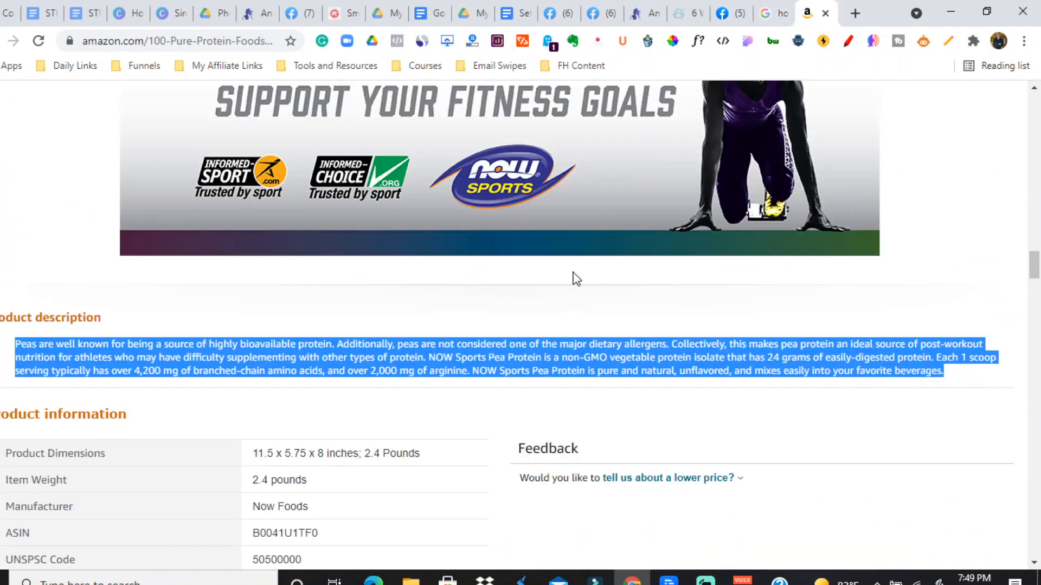
Scroll through the Amazon pea protein listing and start a 'now sport p' search in a new tab.
{"action": "scroll", "scroll_direction": "down", "scroll_amount": 3}
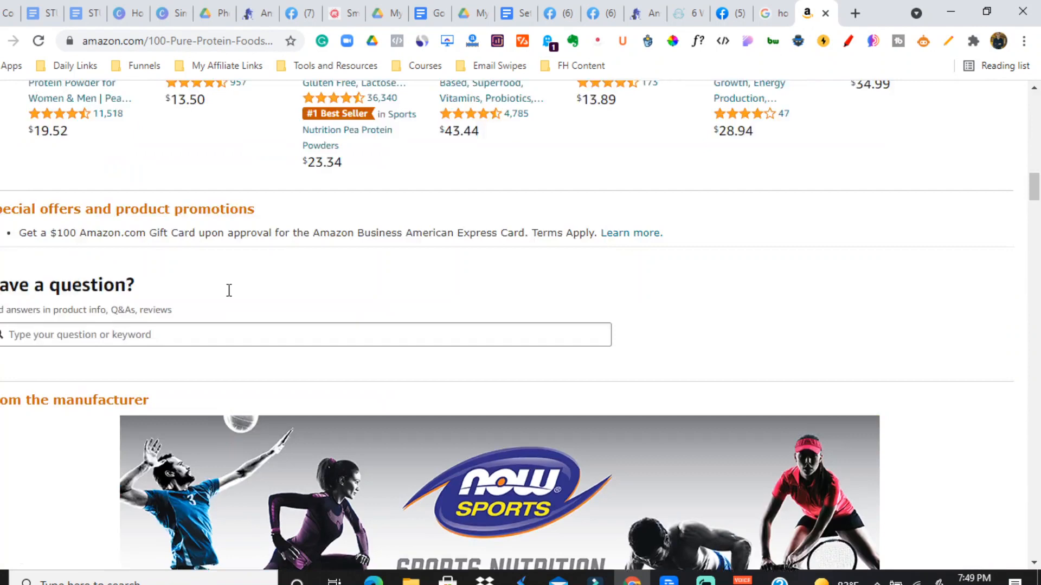
{"action": "scroll", "scroll_direction": "up", "scroll_amount": 3}
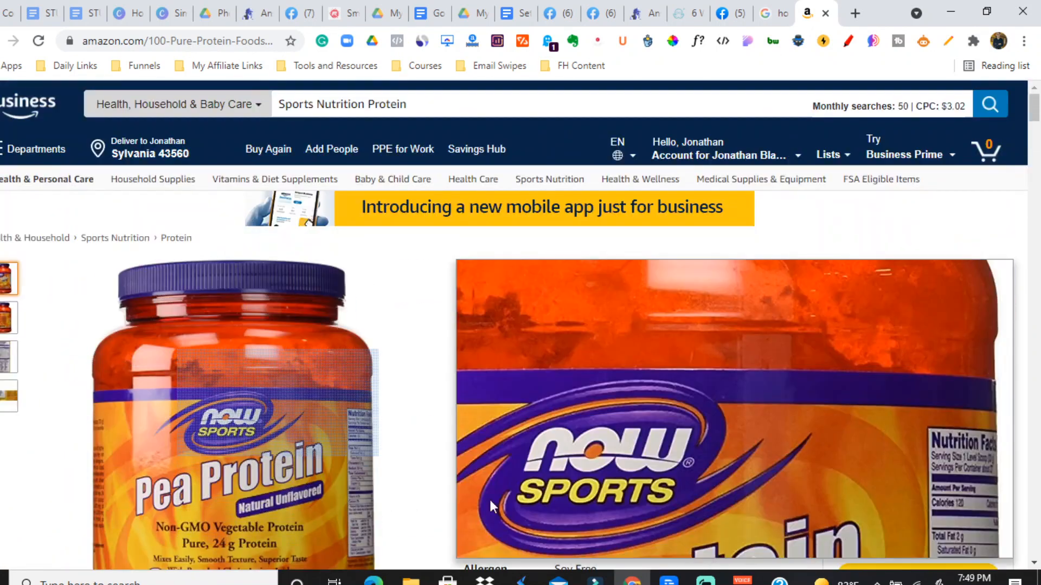
{"action": "scroll", "scroll_direction": "down", "scroll_amount": 3}
{"action": "type", "text": "now sport p"}
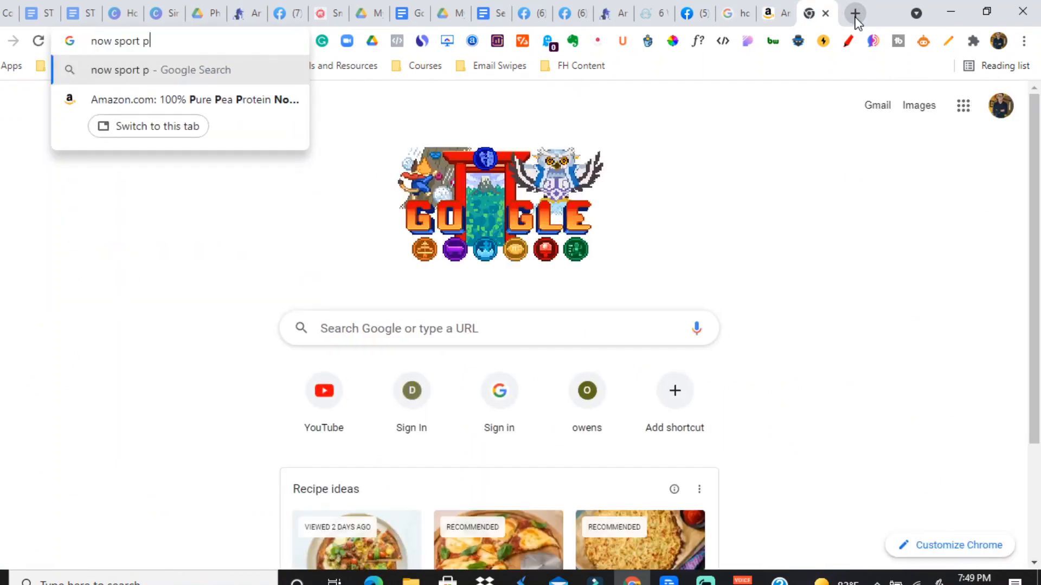
Search NOW Sports pea protein and browse nowfoods.com sports nutrition down to the footer links.
{"action": "type", "text": "rotein"}
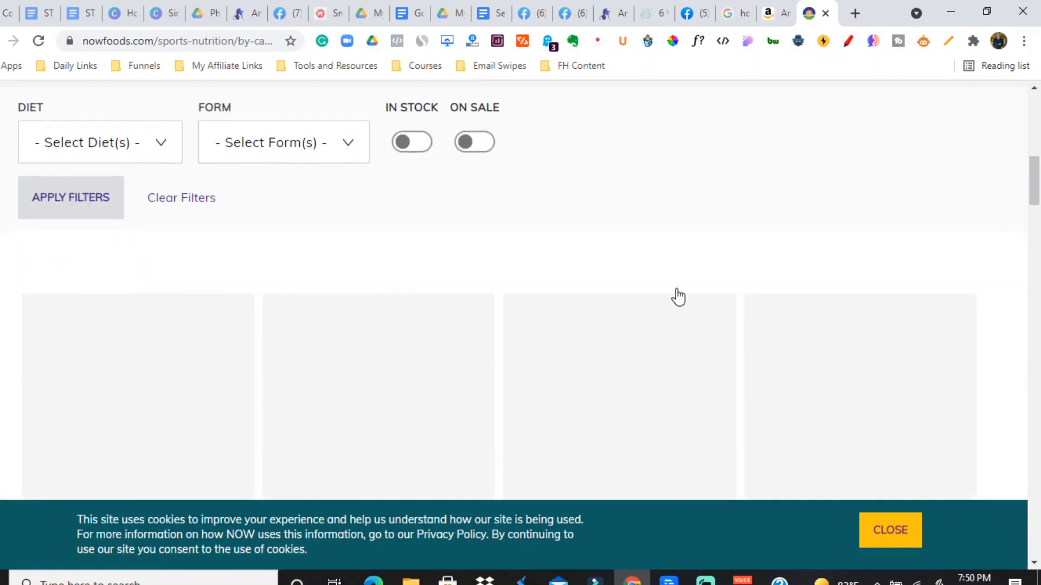
{"action": "scroll", "scroll_direction": "down", "scroll_amount": 3}
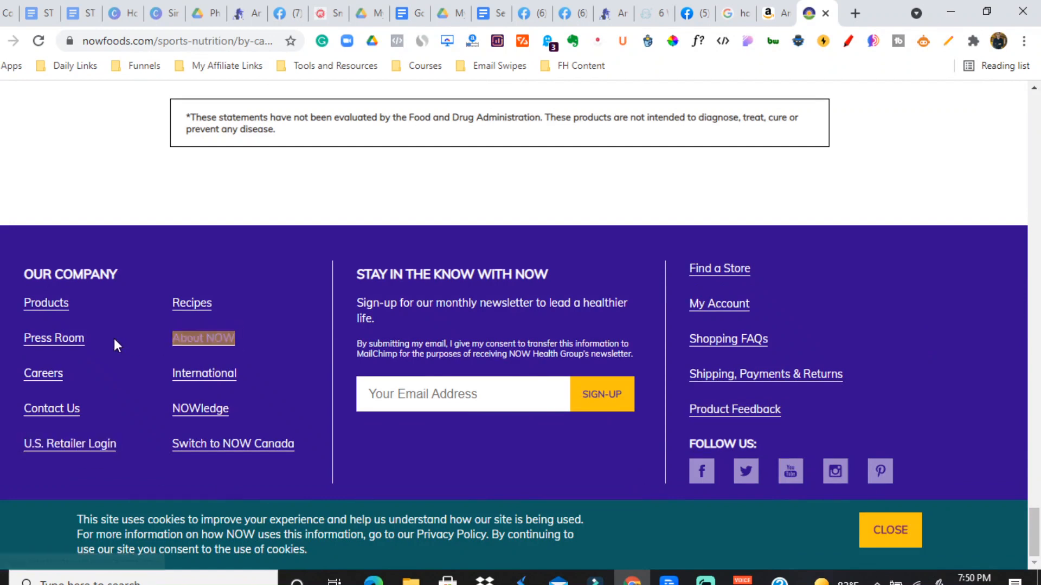
{"action": "mouse_move", "coordinate": [85, 489]}
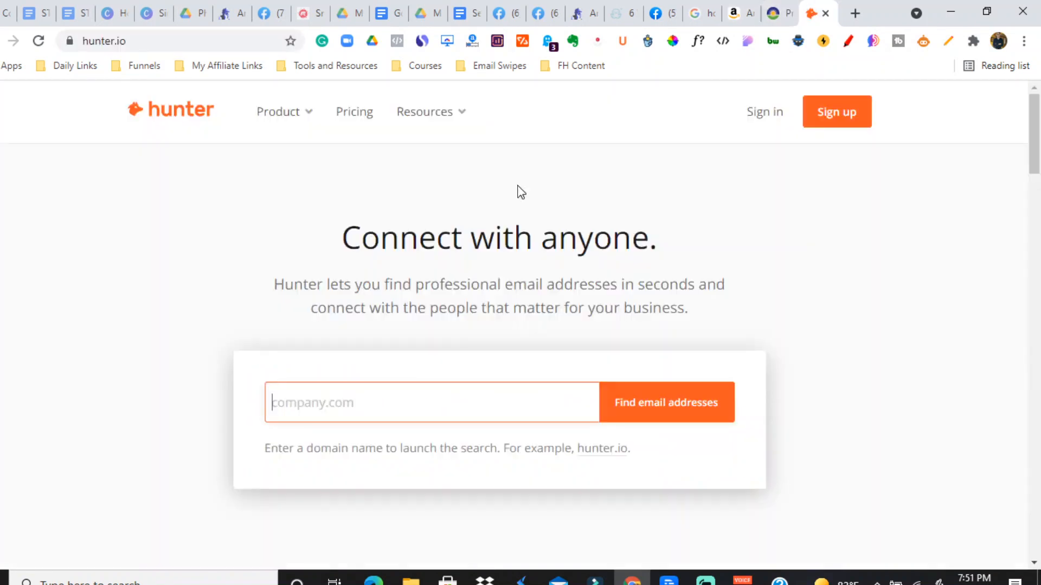
Look up nowfoods.com on Hunter.io and browse the 33 email addresses found.
{"action": "left_click", "coordinate": [666, 402]}
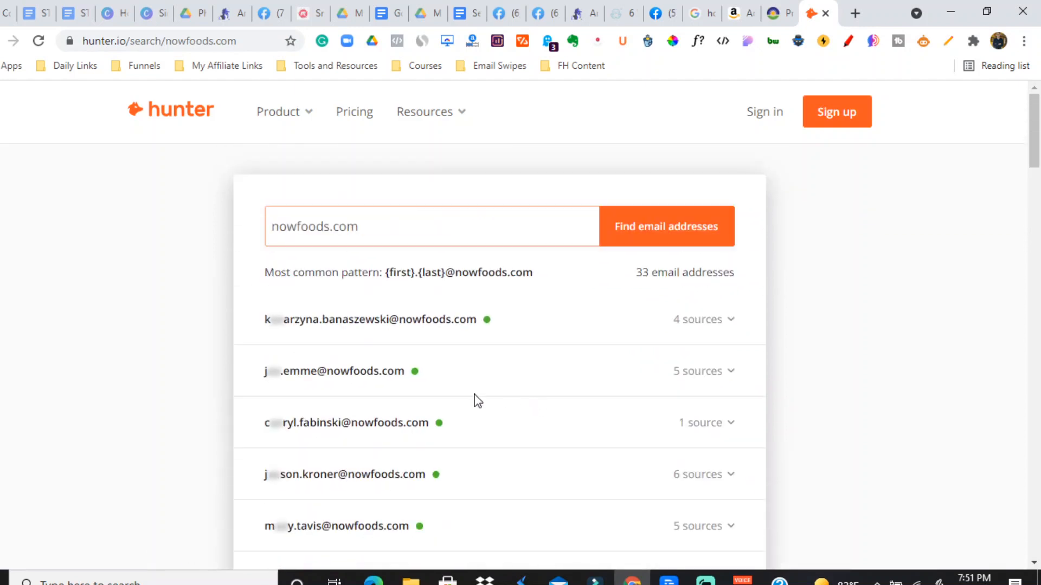
{"action": "scroll", "scroll_direction": "down", "scroll_amount": 3}
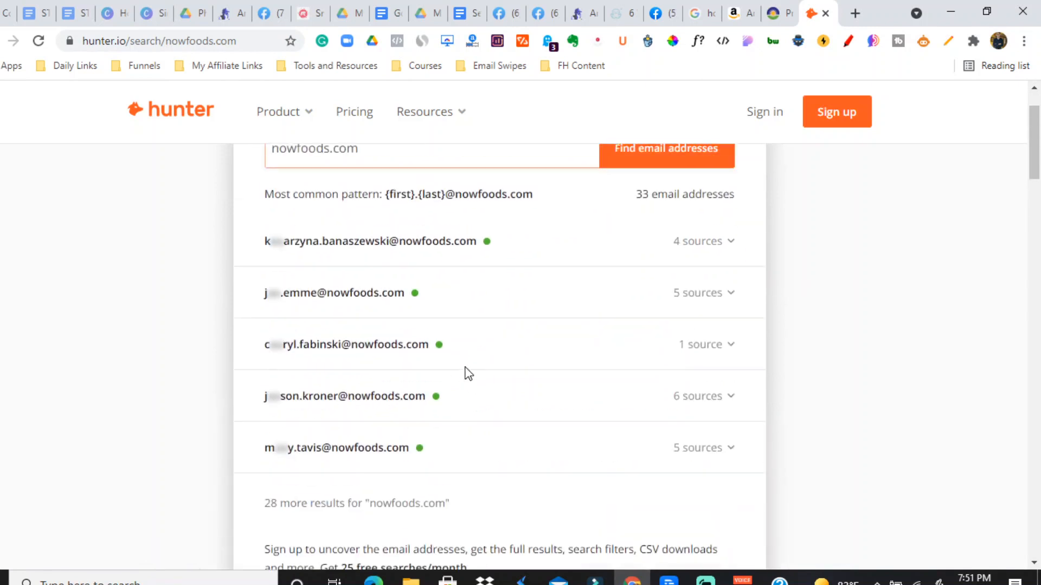
{"action": "scroll", "scroll_direction": "up", "scroll_amount": 3}
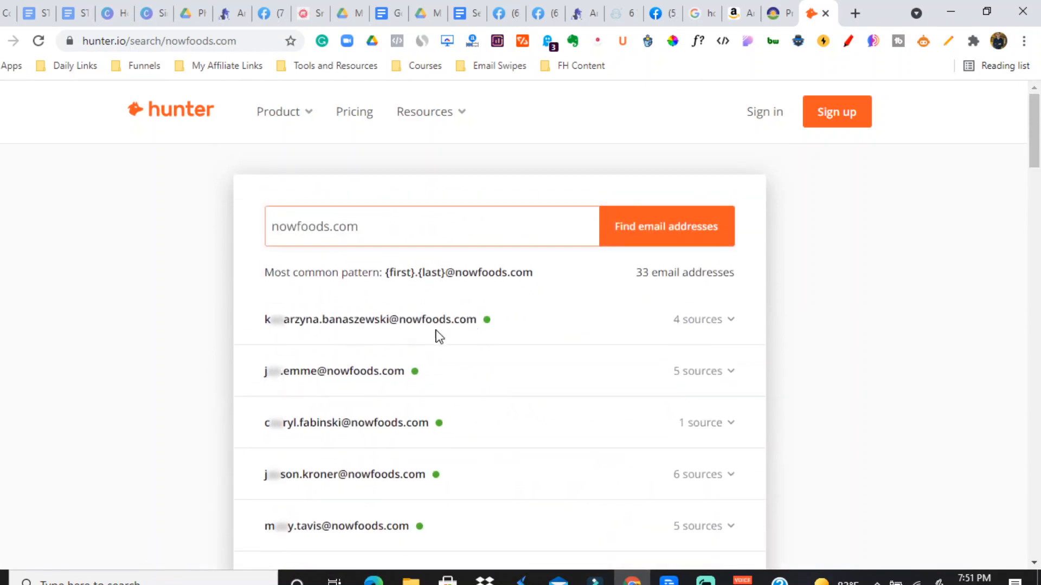
{"action": "scroll", "scroll_direction": "down", "scroll_amount": 3}
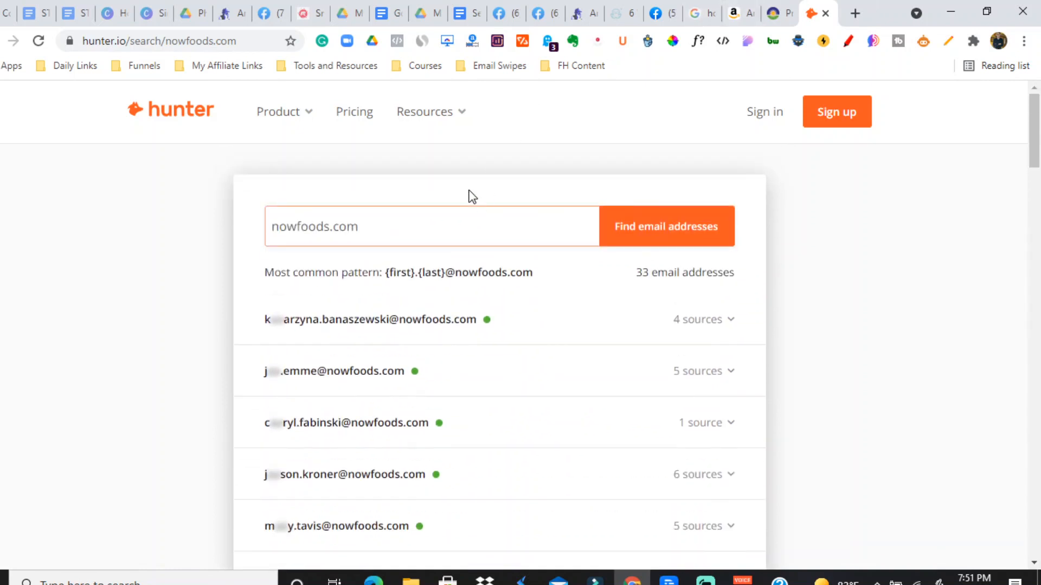
{"action": "mouse_move", "coordinate": [441, 297]}
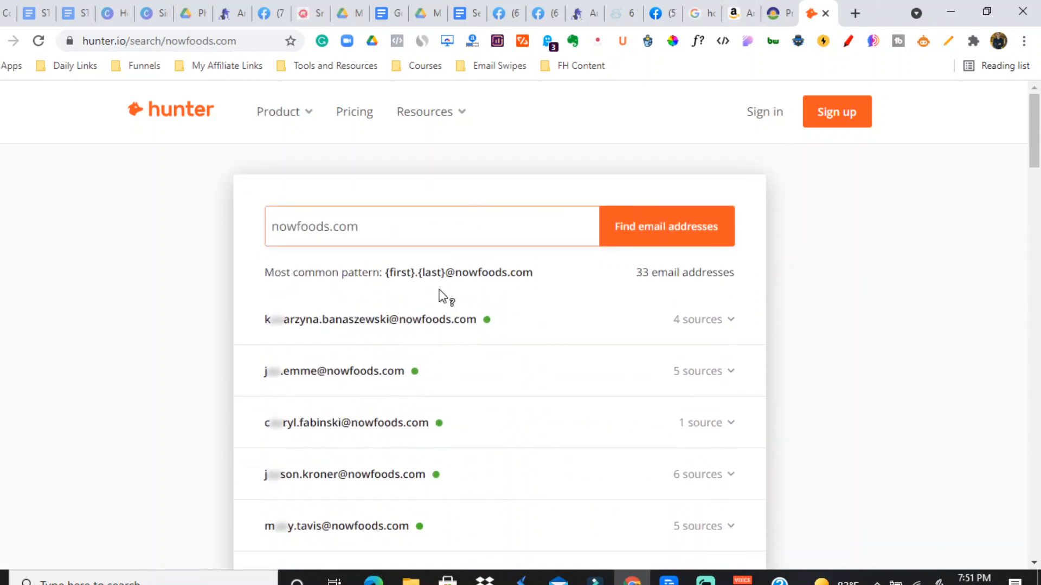
{"action": "left_click", "coordinate": [736, 13]}
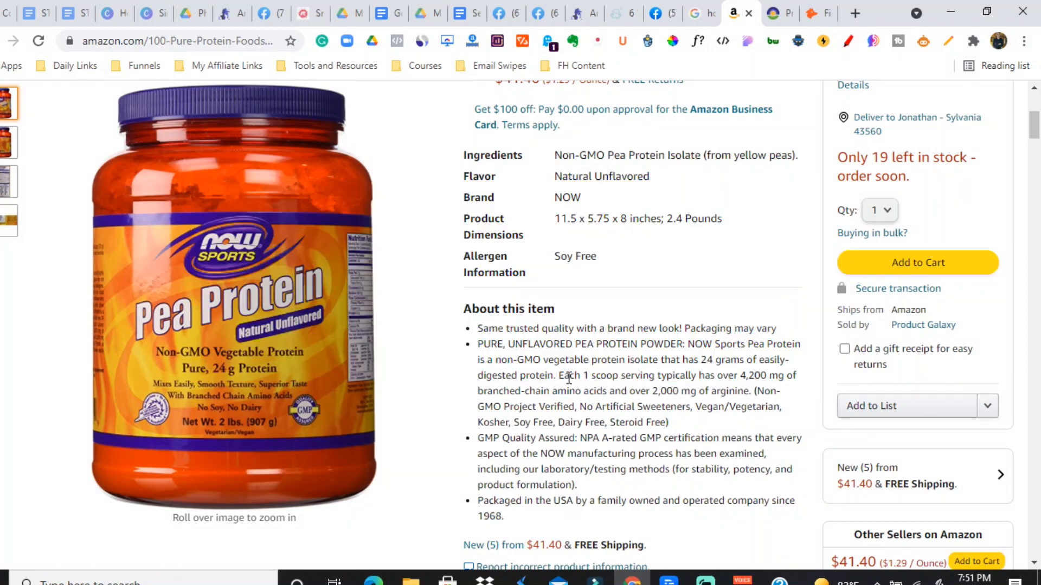
{"action": "mouse_move", "coordinate": [505, 364]}
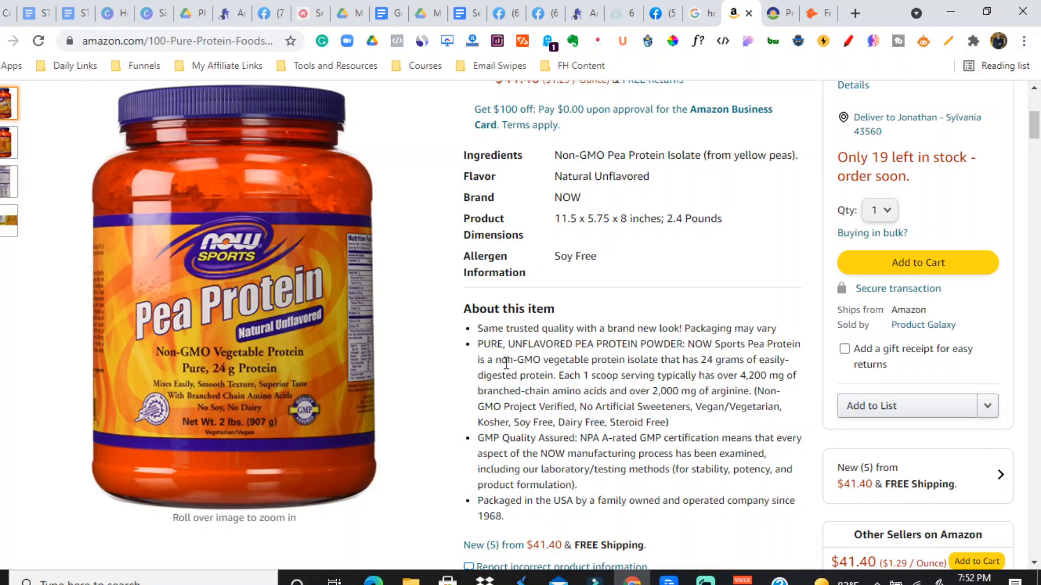
{"action": "mouse_move", "coordinate": [603, 419]}
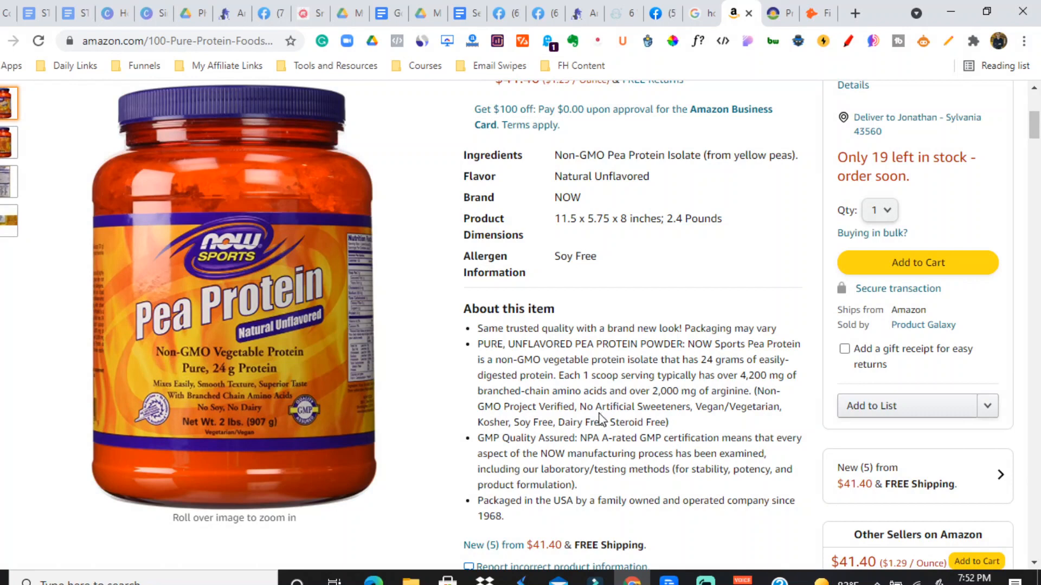
{"action": "scroll", "scroll_direction": "down", "scroll_amount": 3}
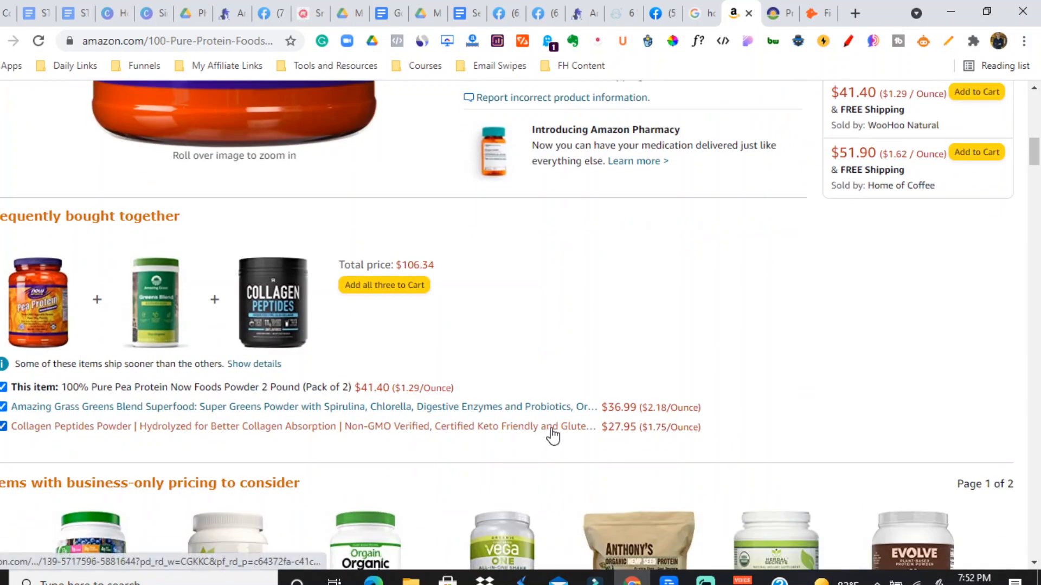
{"action": "scroll", "scroll_direction": "up", "scroll_amount": 3}
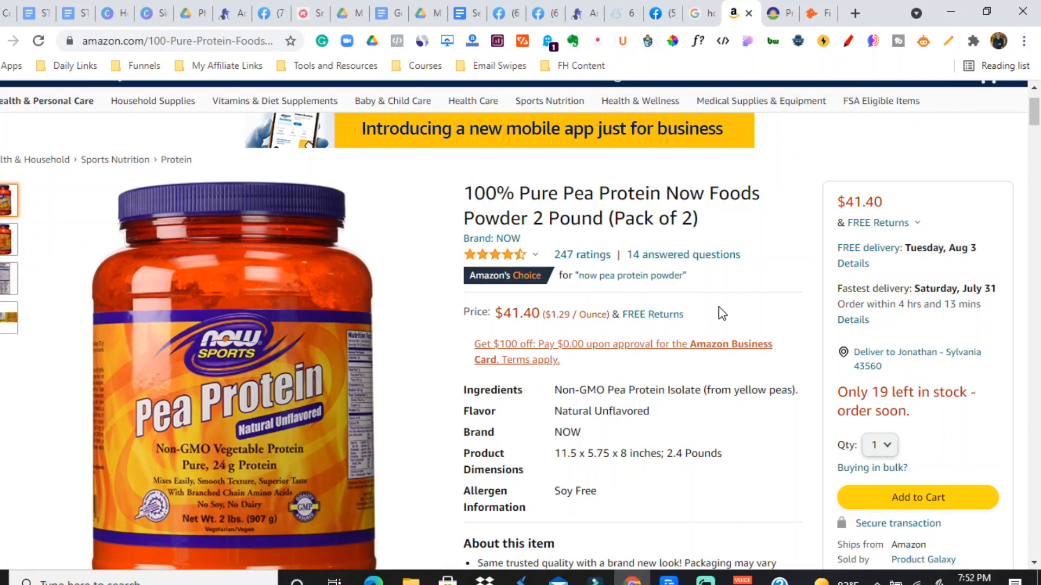
{"action": "scroll", "scroll_direction": "down", "scroll_amount": 3}
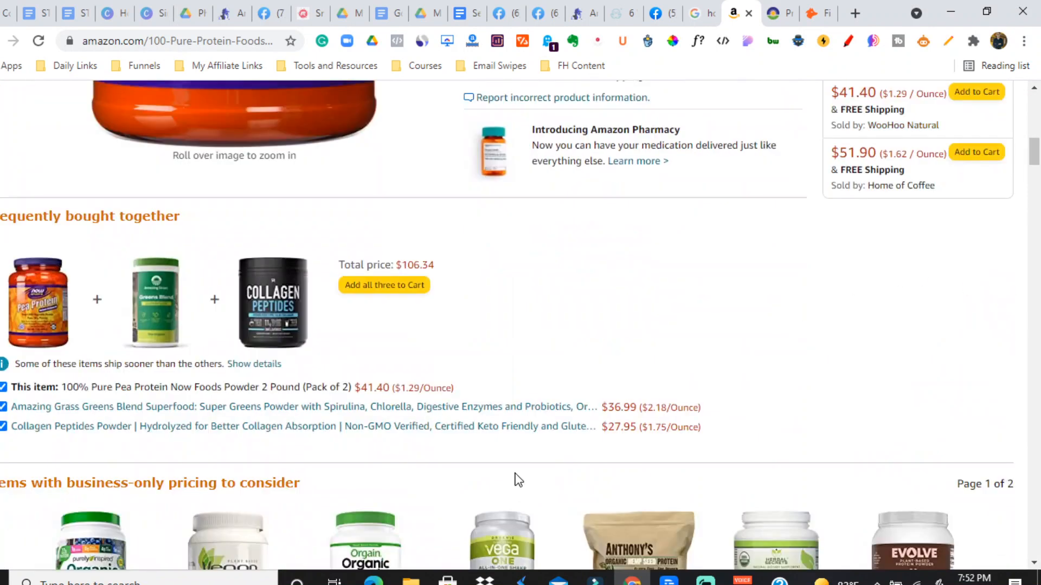
{"action": "scroll", "scroll_direction": "down", "scroll_amount": 3}
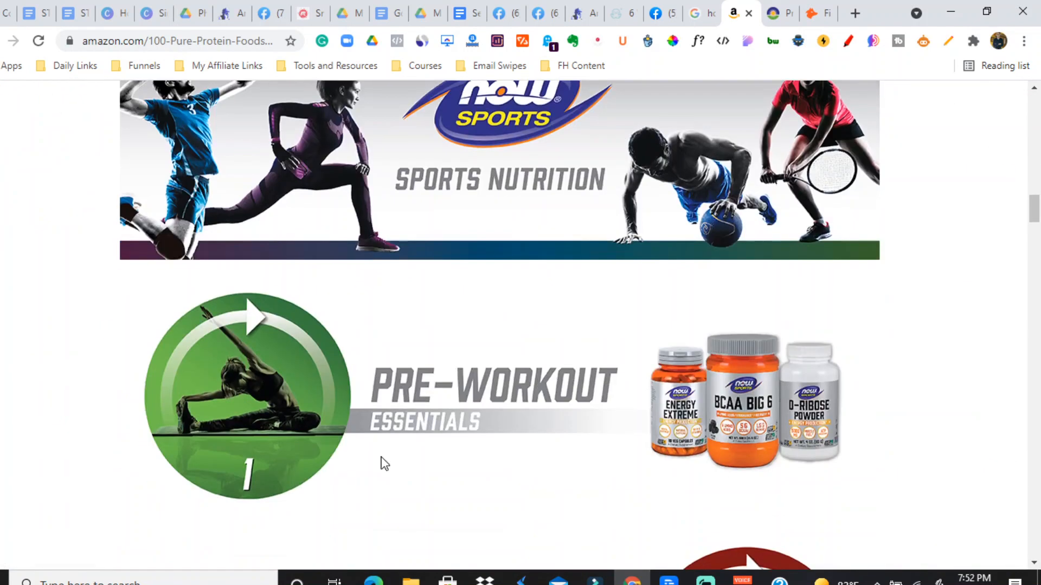
{"action": "scroll", "scroll_direction": "down", "scroll_amount": 3}
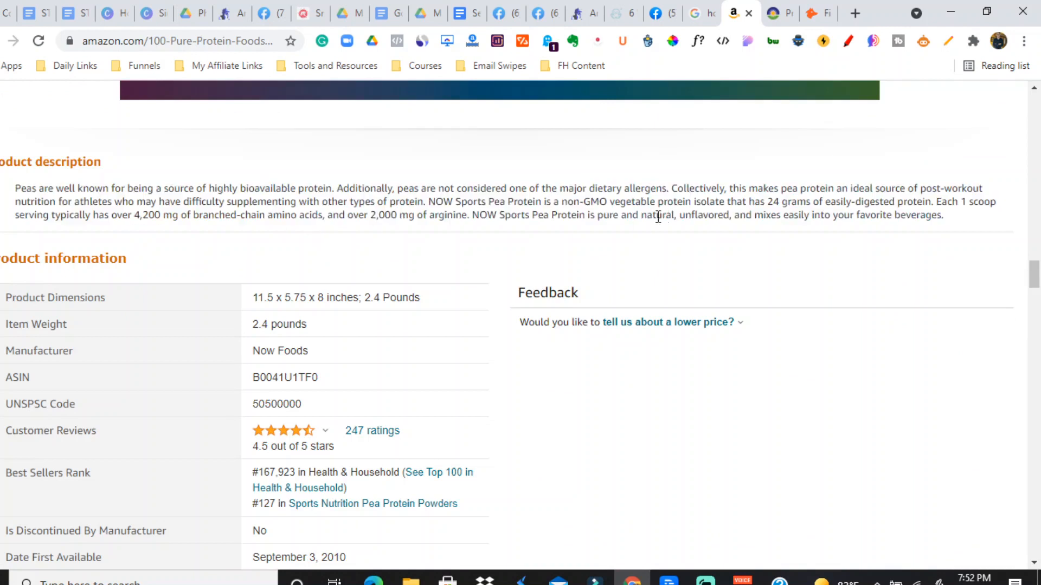
{"action": "mouse_move", "coordinate": [579, 194]}
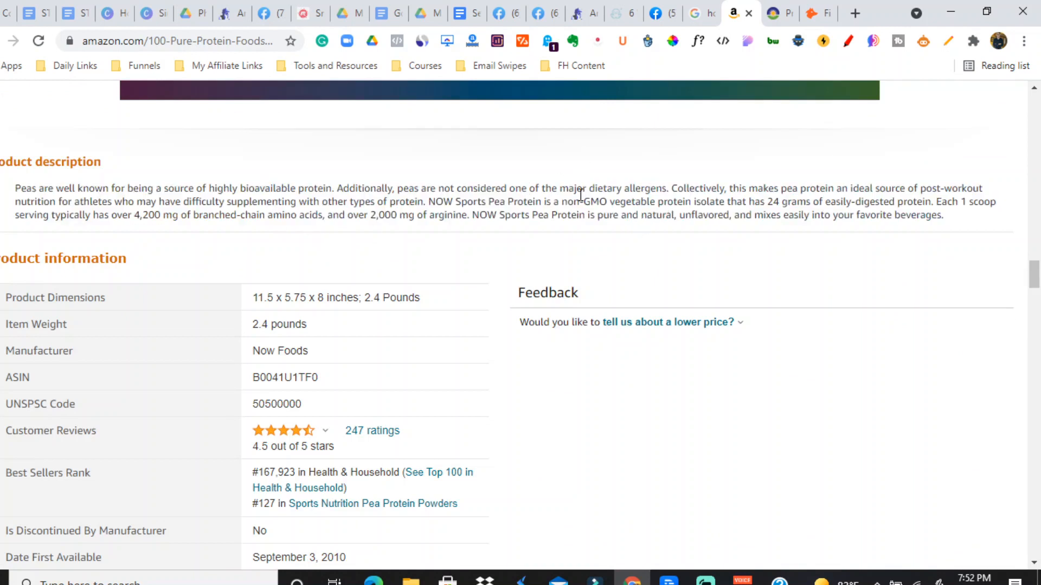
{"action": "scroll", "scroll_direction": "down", "scroll_amount": 3}
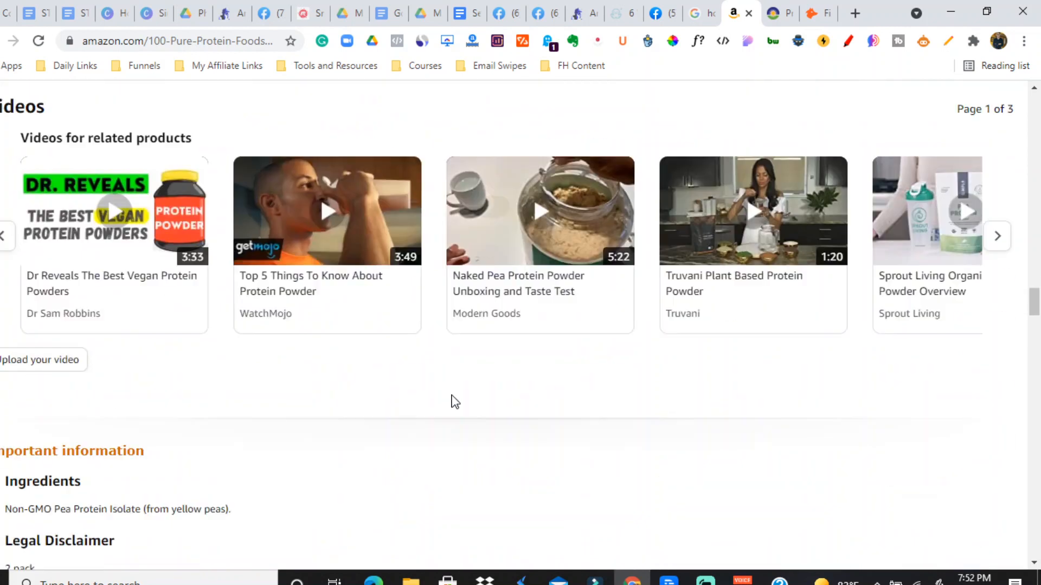
{"action": "scroll", "scroll_direction": "down", "scroll_amount": 3}
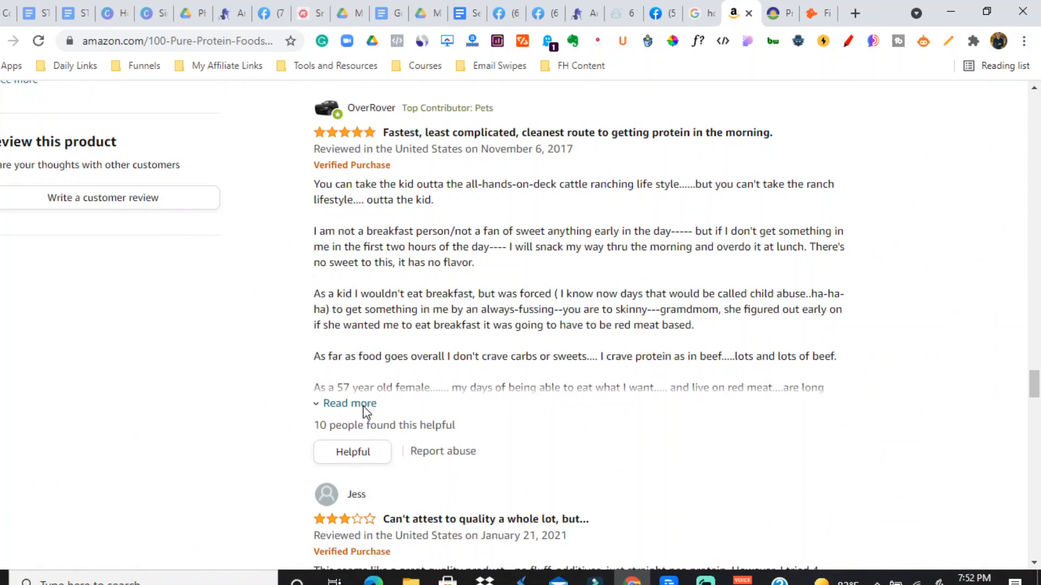
{"action": "scroll", "scroll_direction": "down", "scroll_amount": 3}
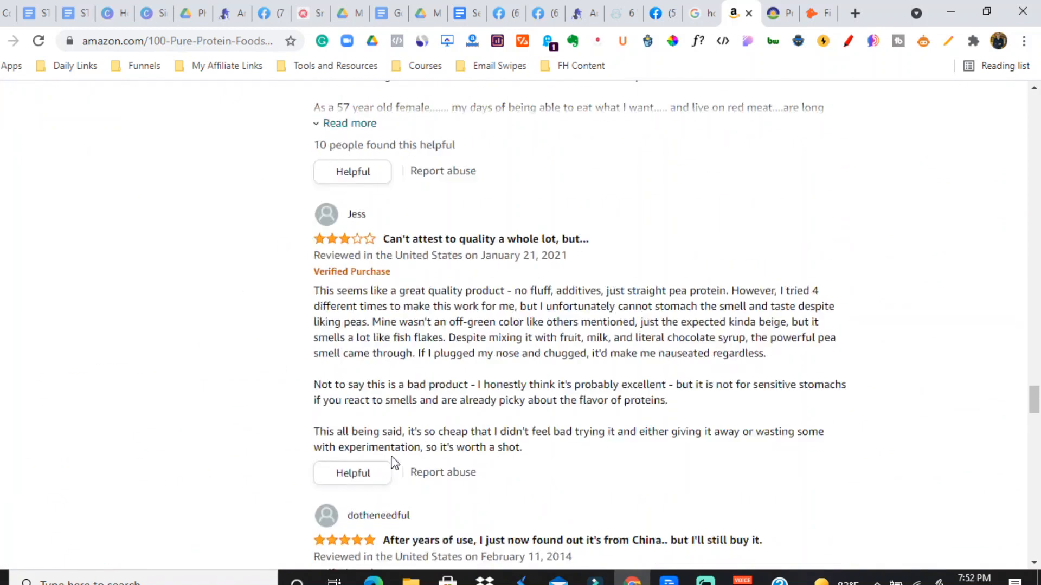
{"action": "scroll", "scroll_direction": "down", "scroll_amount": 3}
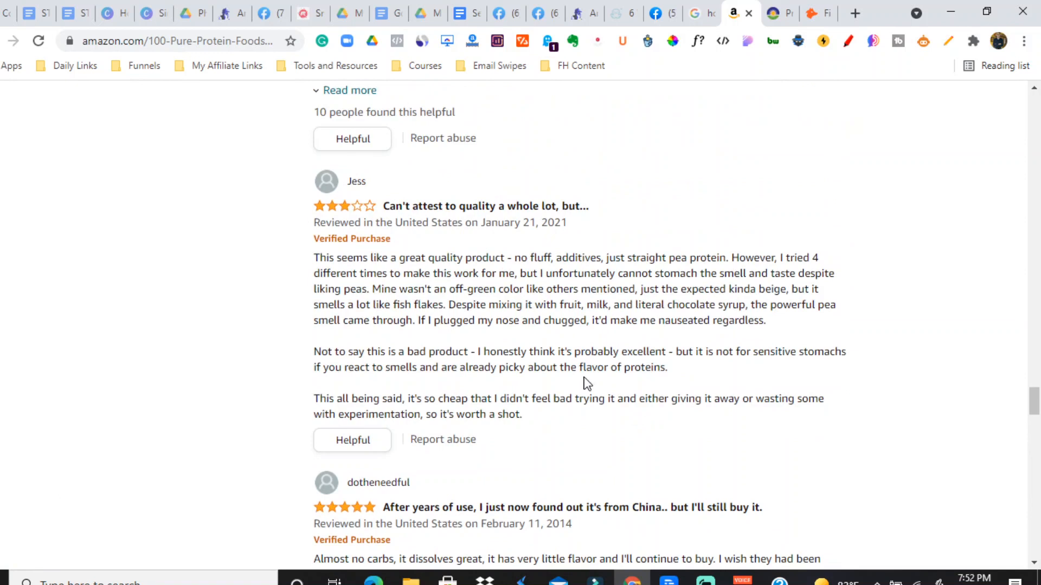
{"action": "scroll", "scroll_direction": "down", "scroll_amount": 3}
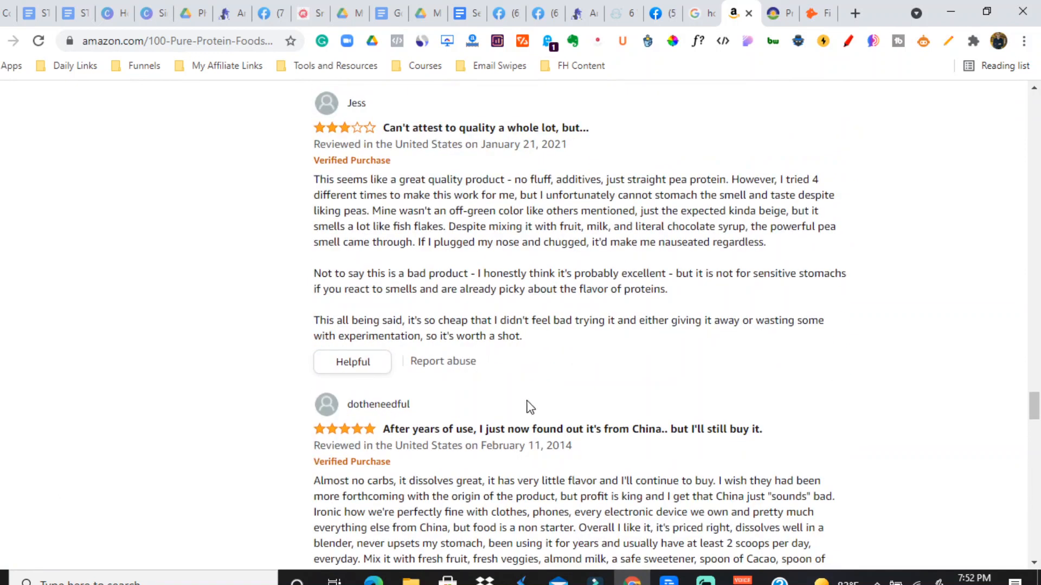
{"action": "mouse_move", "coordinate": [636, 454]}
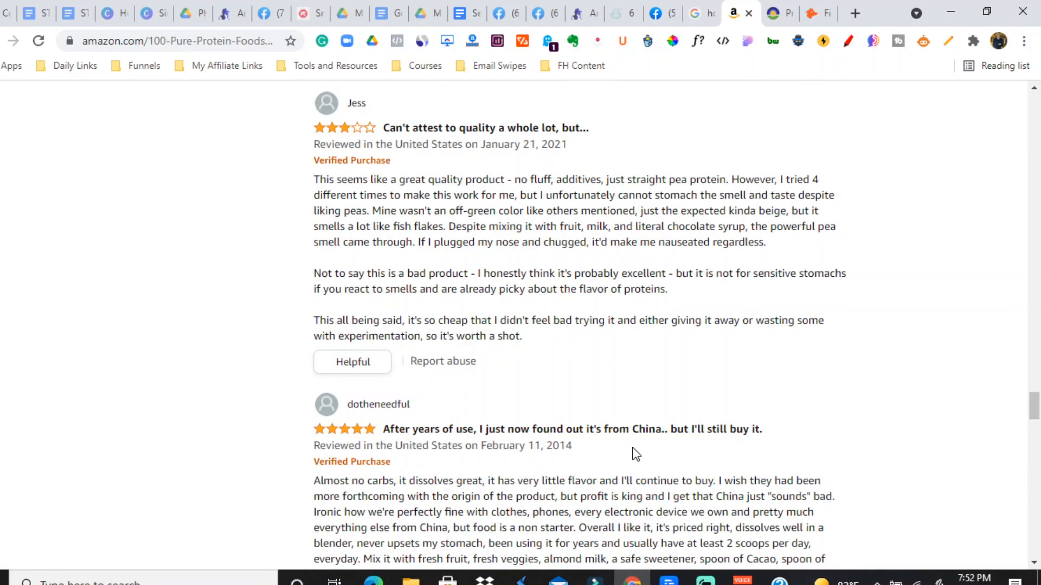
{"action": "mouse_move", "coordinate": [601, 478]}
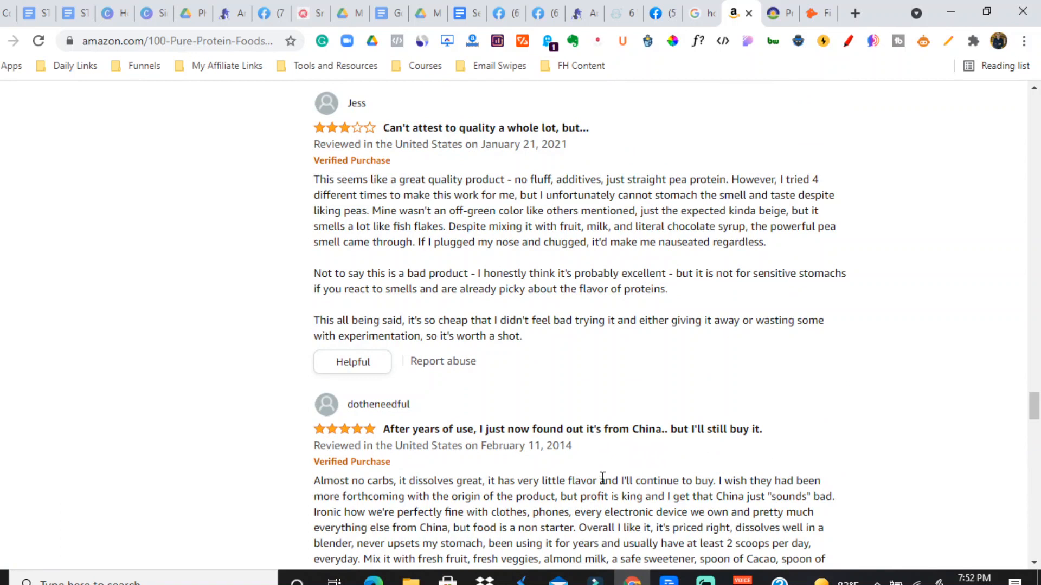
{"action": "scroll", "scroll_direction": "down", "scroll_amount": 3}
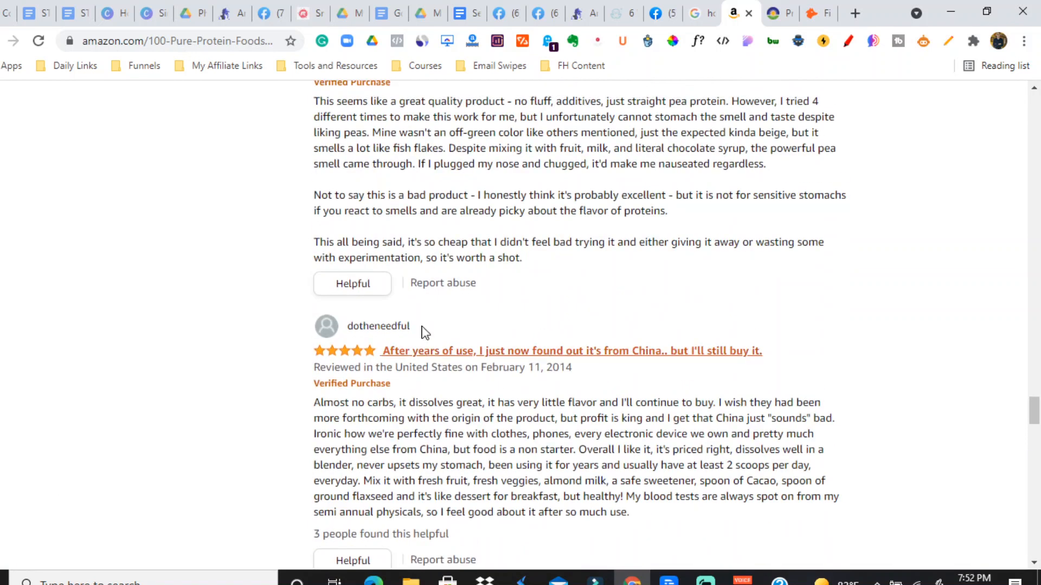
{"action": "mouse_move", "coordinate": [506, 462]}
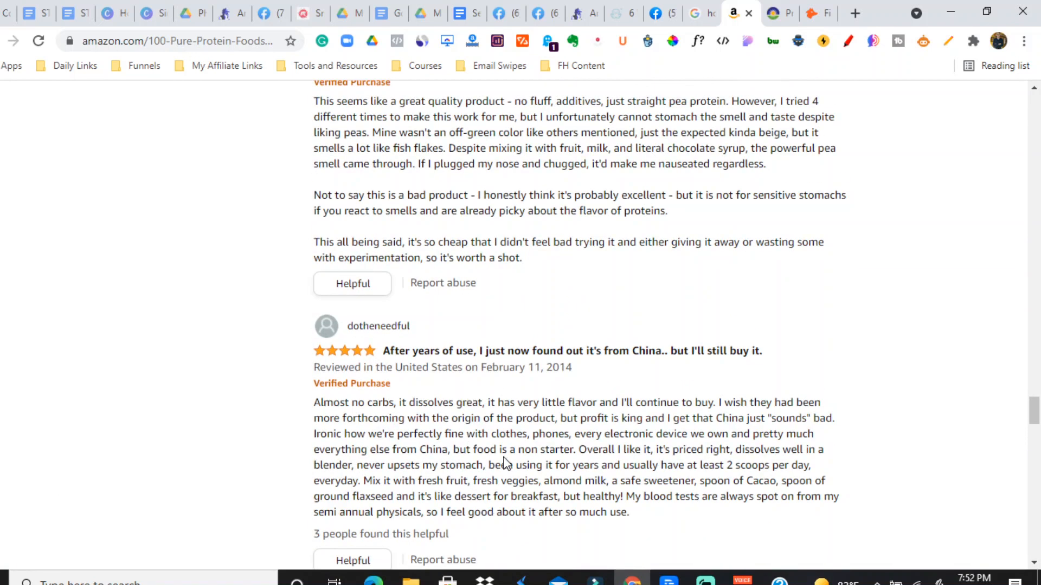
{"action": "scroll", "scroll_direction": "down", "scroll_amount": 3}
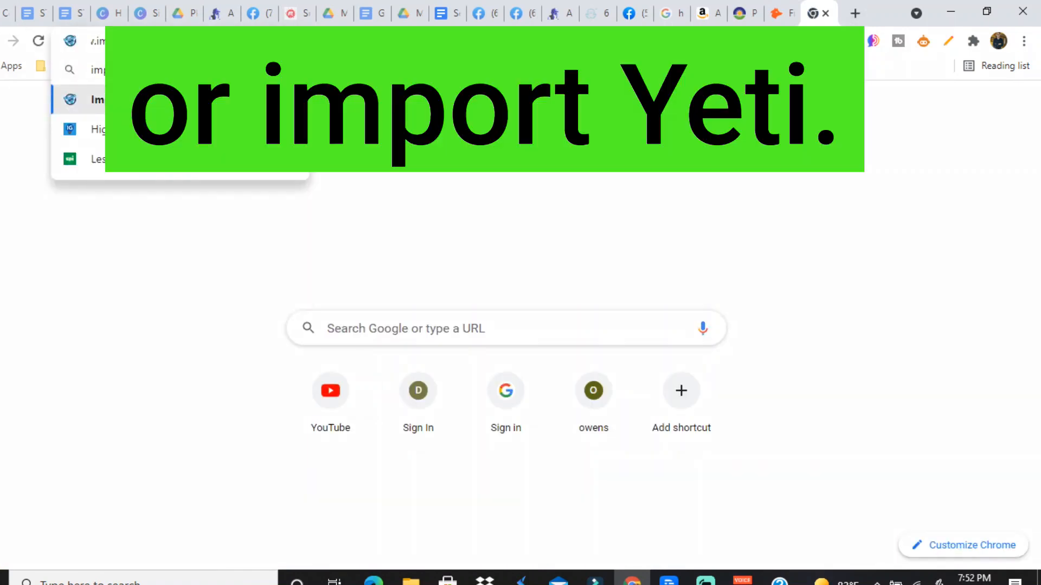
Open an ImportYeti supplier page, then return to the Amazon and Facebook tabs.
{"action": "left_click", "coordinate": [87, 99]}
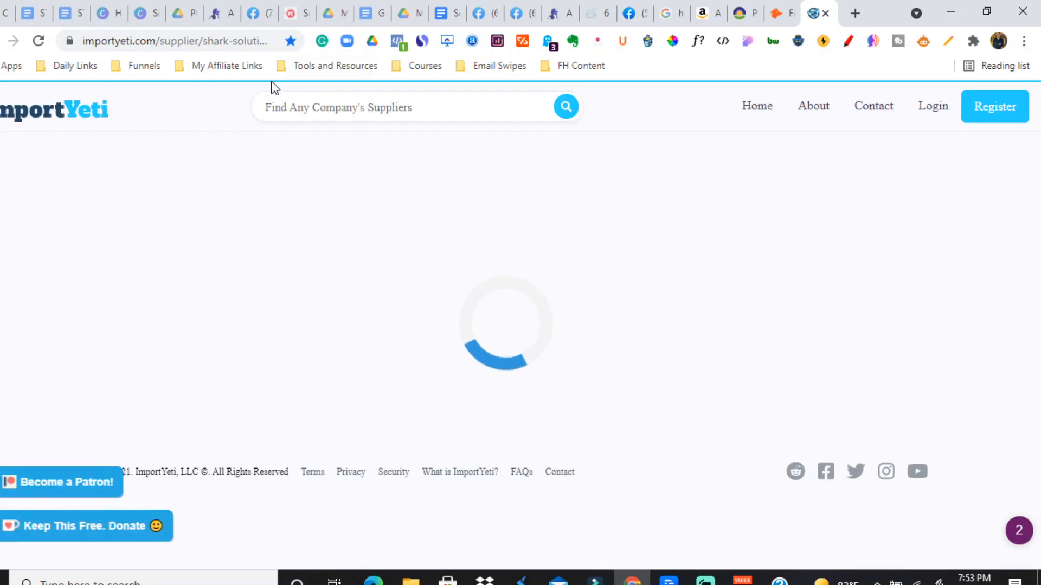
{"action": "mouse_move", "coordinate": [453, 408]}
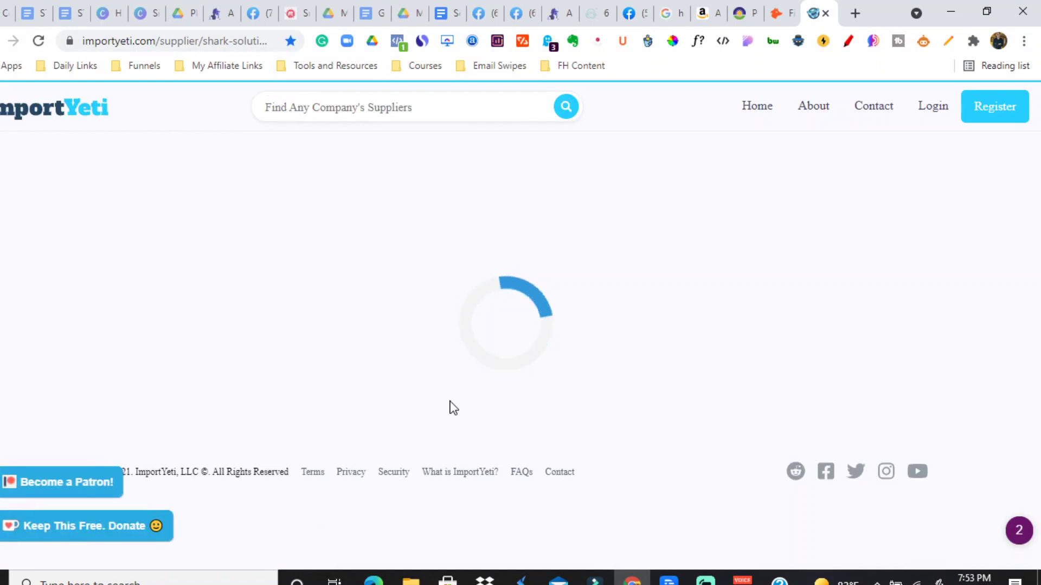
{"action": "left_click", "coordinate": [702, 13]}
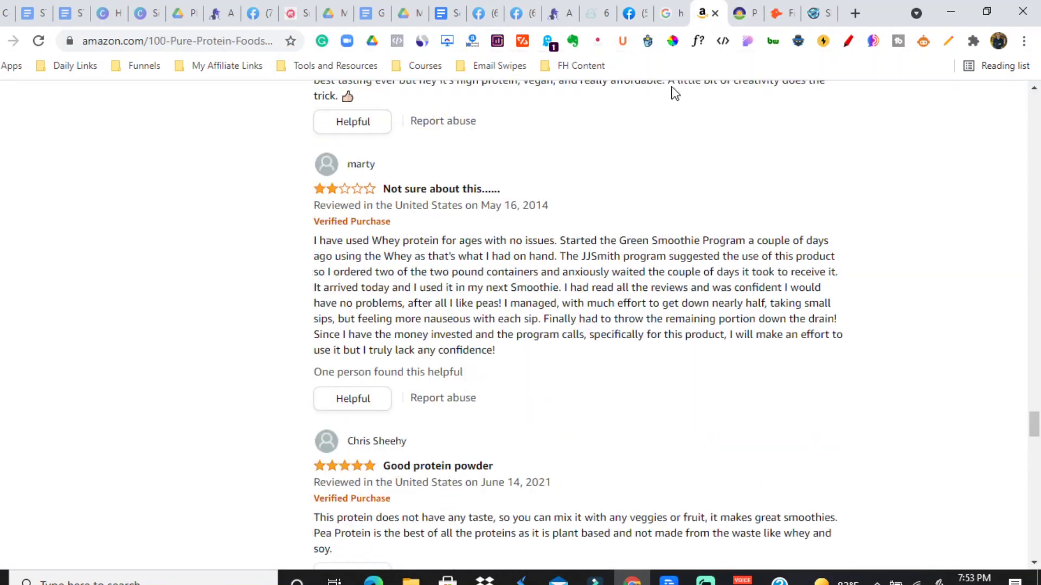
{"action": "left_click", "coordinate": [626, 13]}
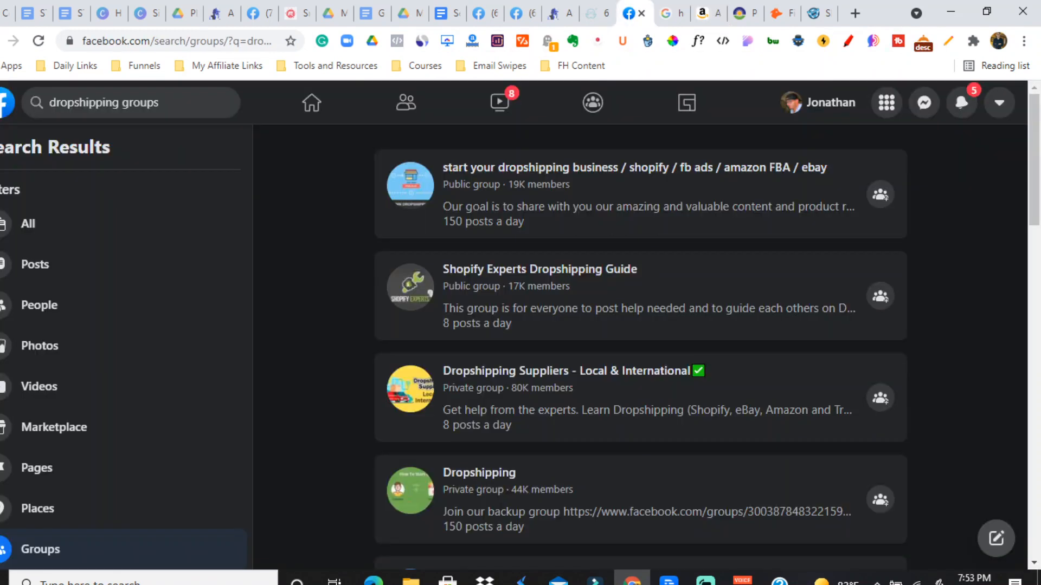
{"action": "mouse_move", "coordinate": [126, 135]}
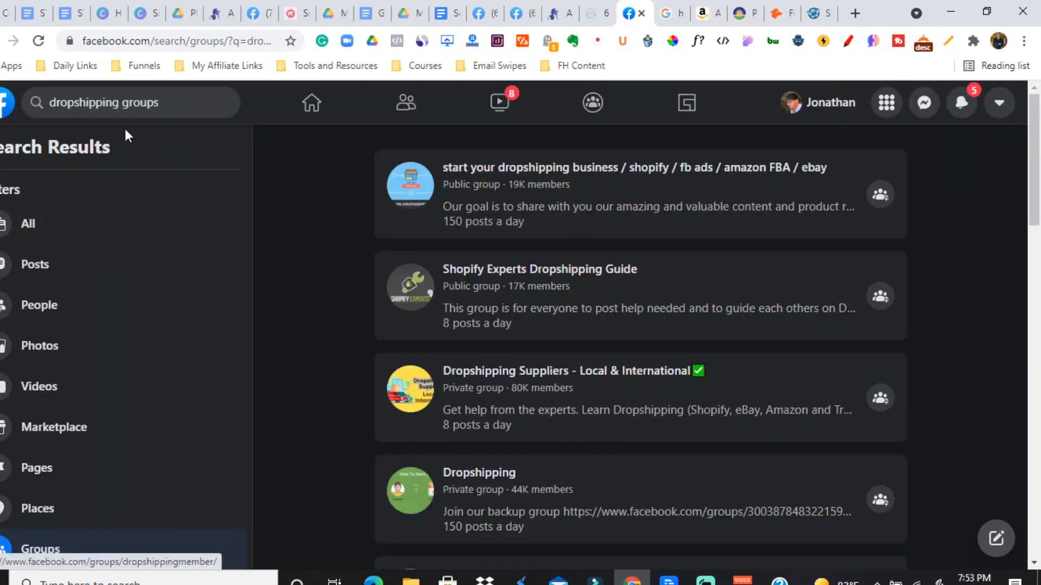
Scroll Facebook's dropshipping group results past the AliExpress, eBay and Dropshipping Australia groups.
{"action": "scroll", "scroll_direction": "down", "scroll_amount": 3}
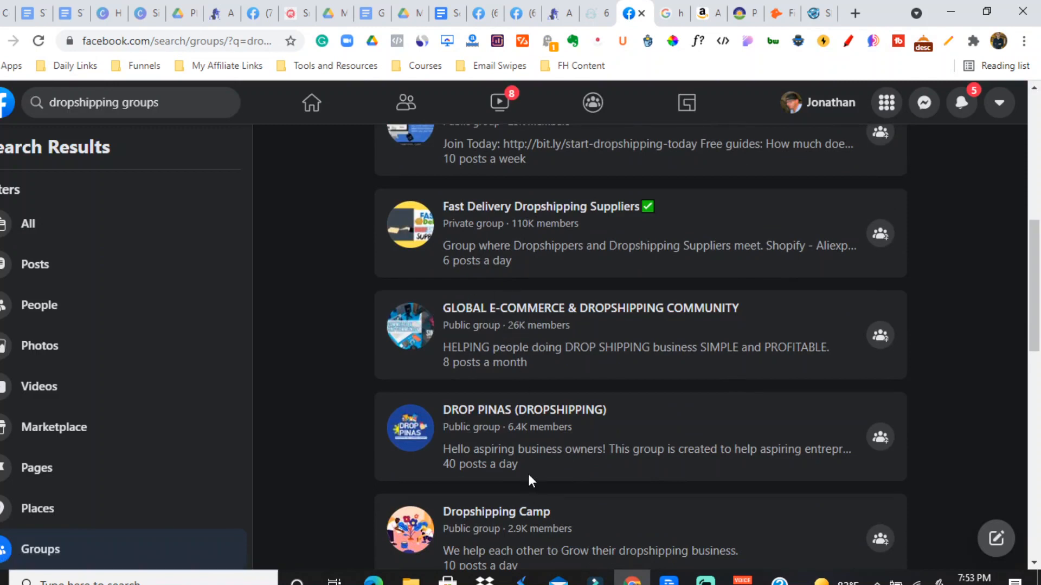
{"action": "scroll", "scroll_direction": "down", "scroll_amount": 3}
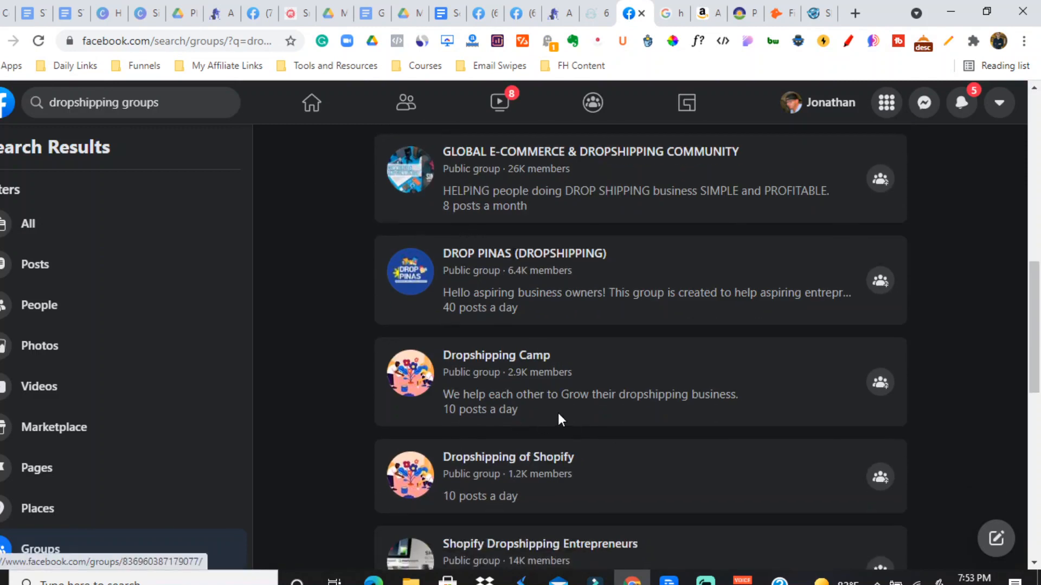
{"action": "scroll", "scroll_direction": "down", "scroll_amount": 3}
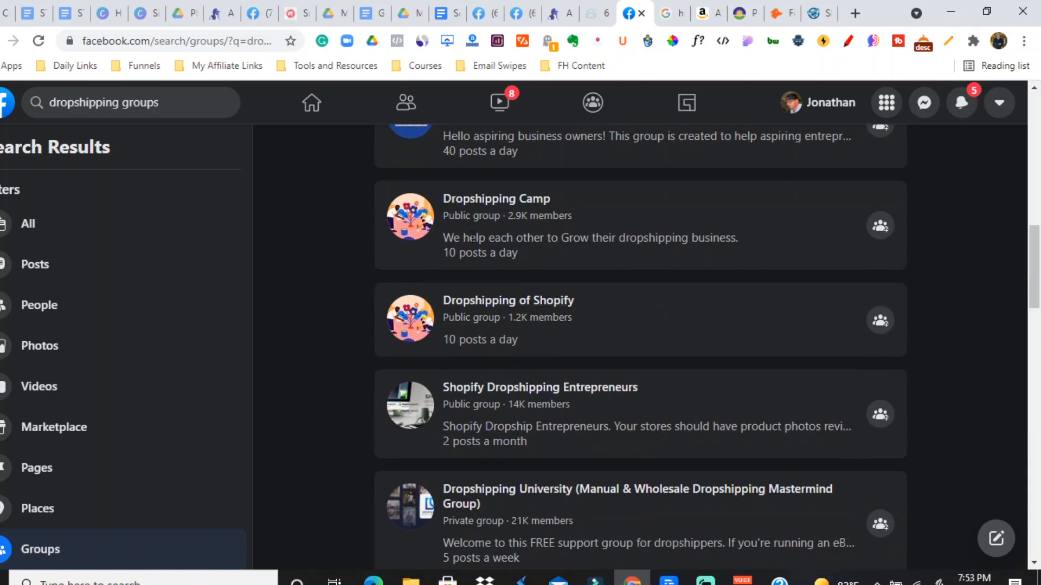
{"action": "scroll", "scroll_direction": "down", "scroll_amount": 3}
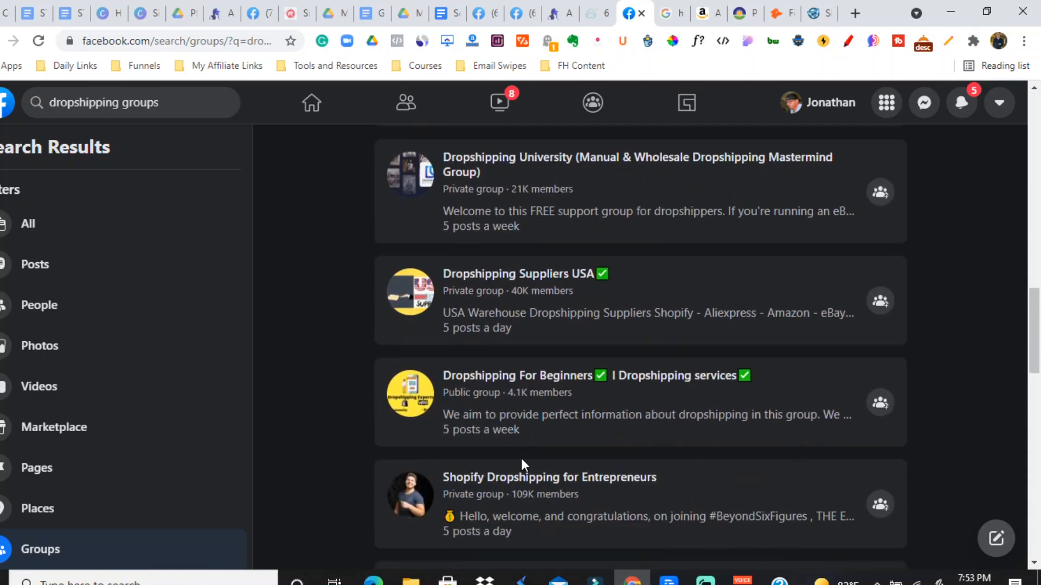
{"action": "scroll", "scroll_direction": "down", "scroll_amount": 3}
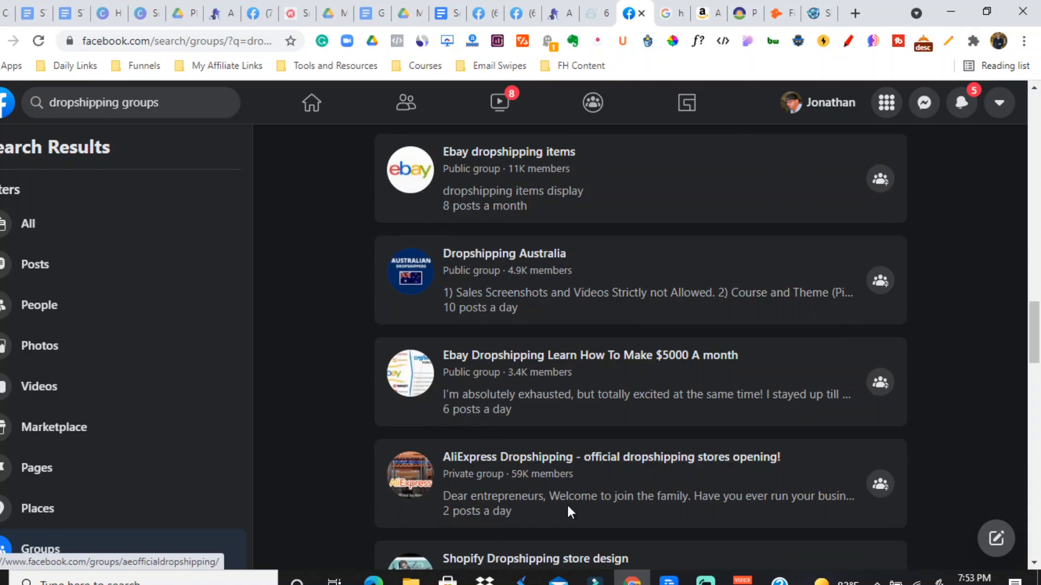
{"action": "scroll", "scroll_direction": "down", "scroll_amount": 3}
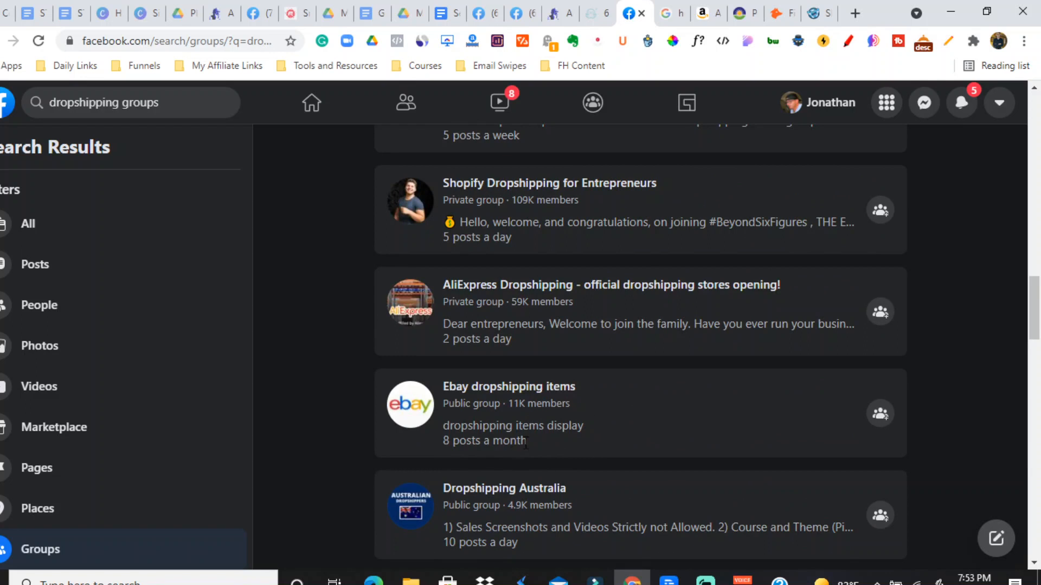
{"action": "mouse_move", "coordinate": [531, 451]}
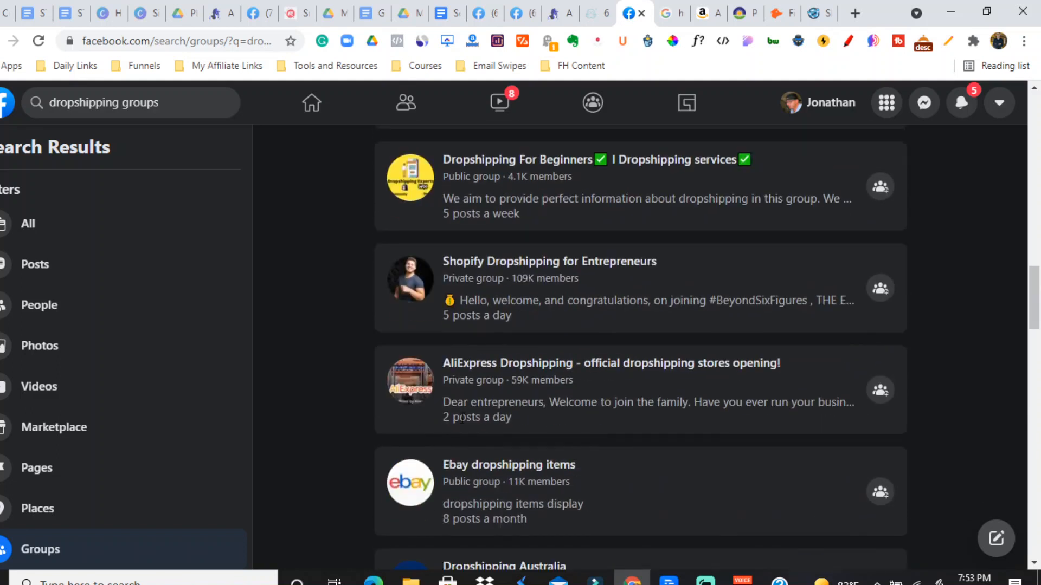
{"action": "scroll", "scroll_direction": "down", "scroll_amount": 3}
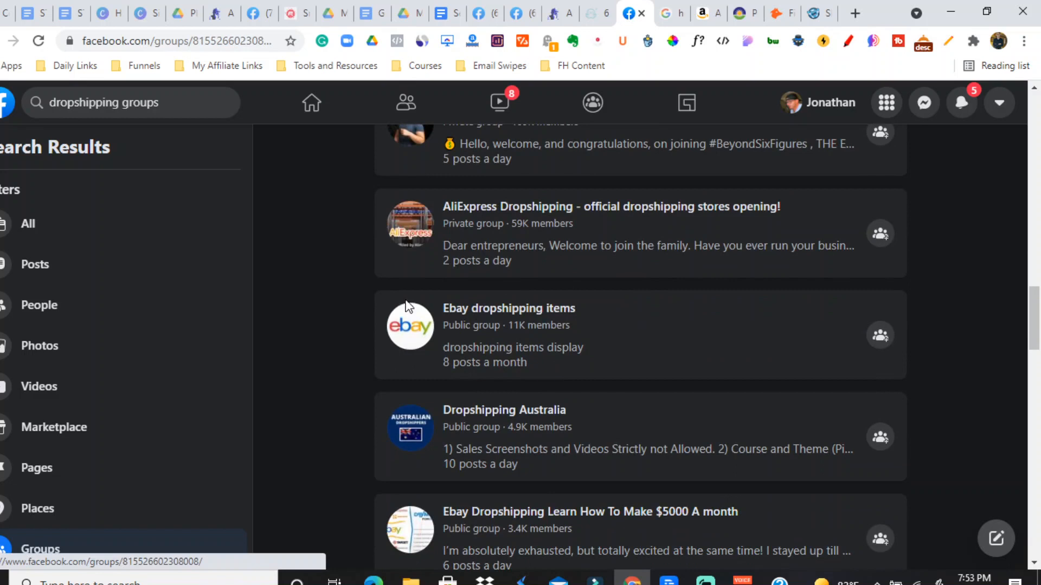
{"action": "mouse_move", "coordinate": [514, 303]}
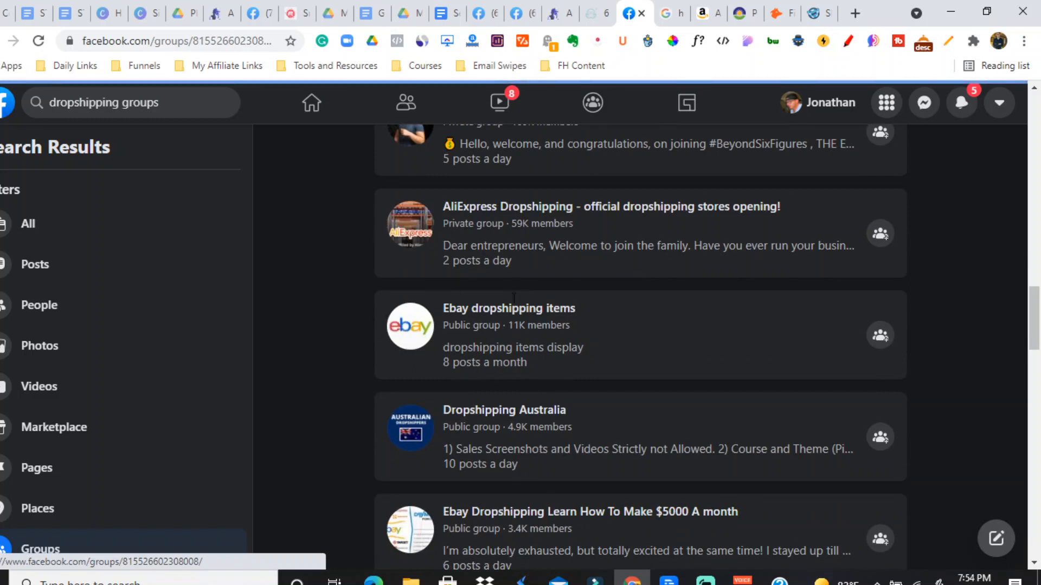
{"action": "mouse_move", "coordinate": [508, 313]}
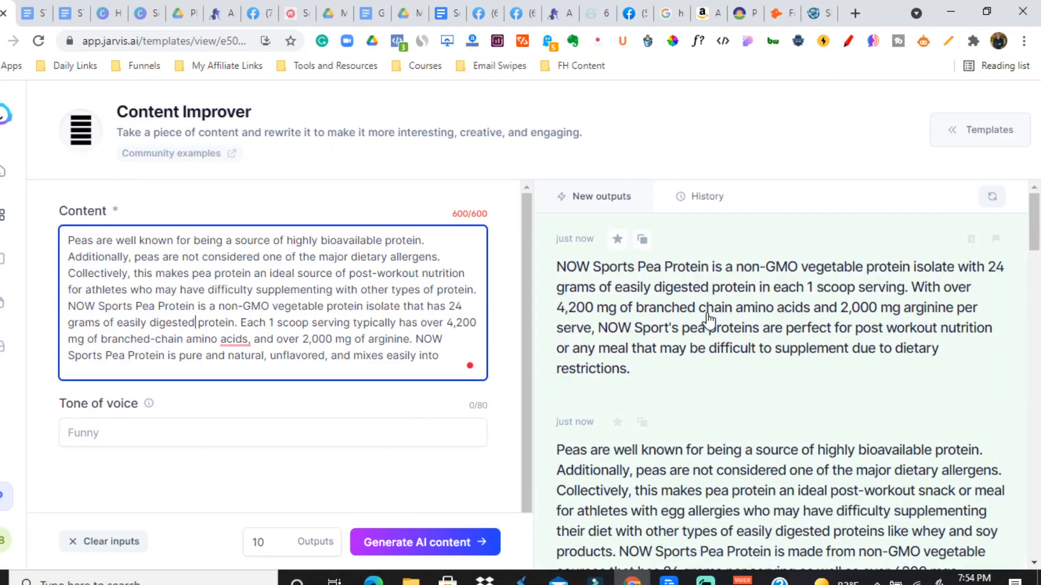
{"action": "mouse_move", "coordinate": [621, 375]}
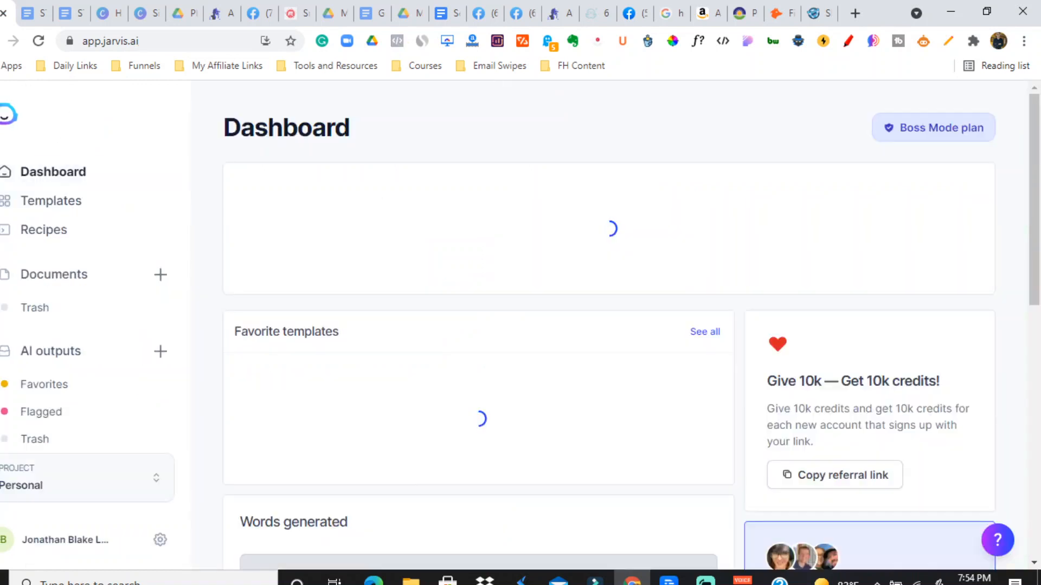
Browse the Jarvis words-generated chart, then switch back to the Amazon pea protein reviews tab.
{"action": "scroll", "scroll_direction": "down", "scroll_amount": 3}
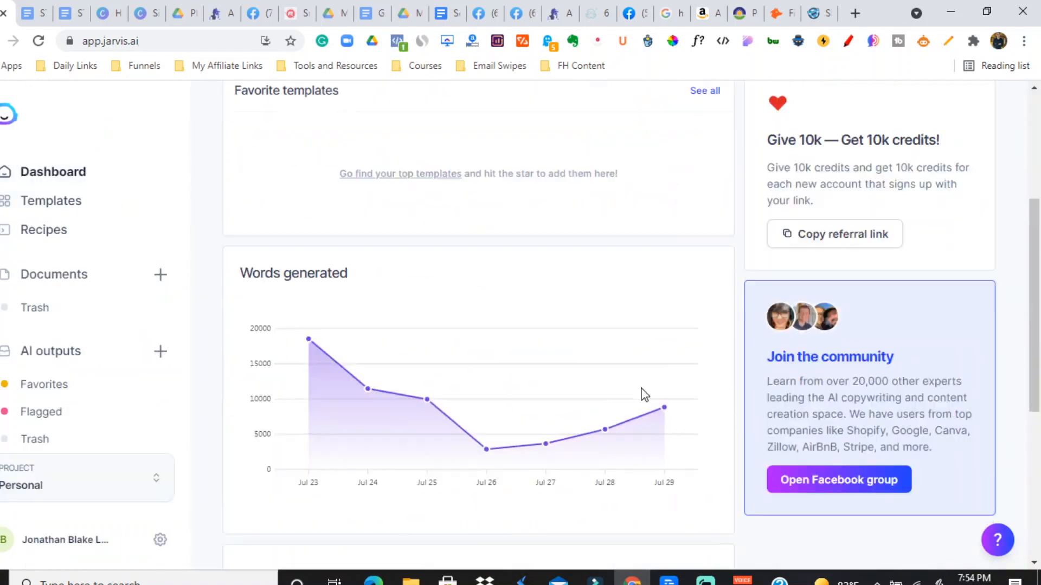
{"action": "scroll", "scroll_direction": "up", "scroll_amount": 3}
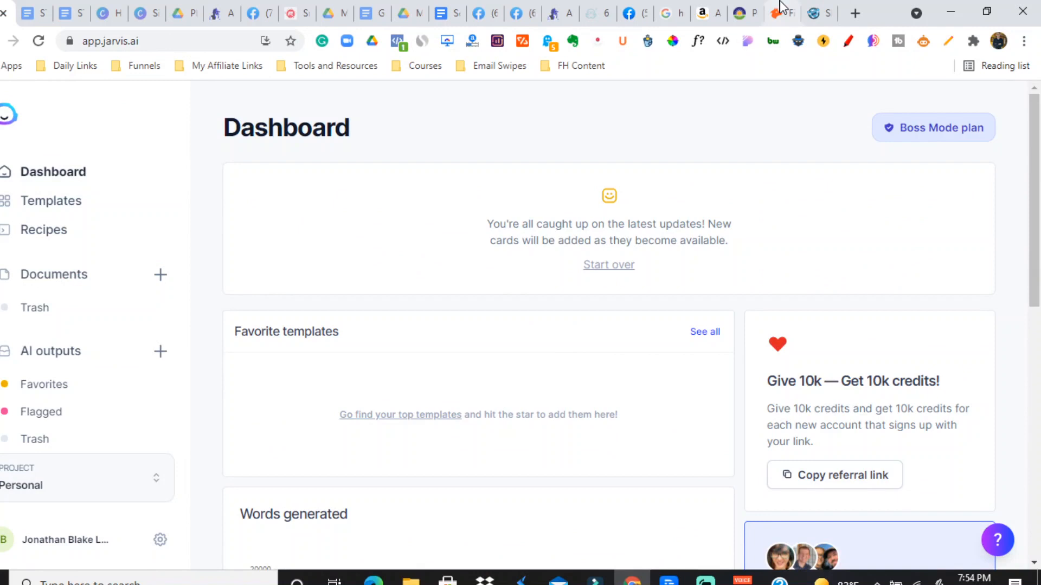
{"action": "mouse_move", "coordinate": [796, 19]}
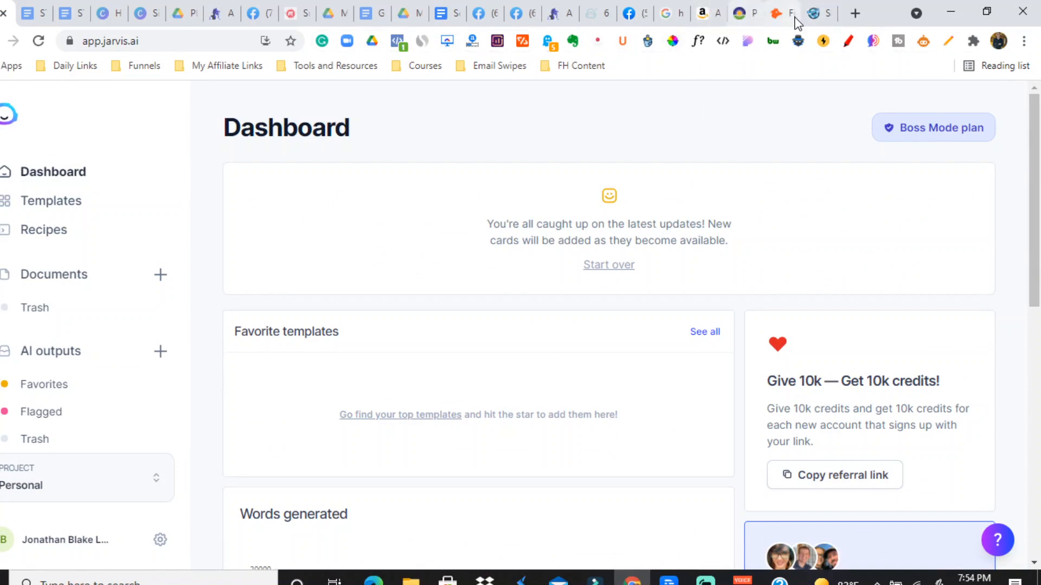
{"action": "scroll", "scroll_direction": "down", "scroll_amount": 3}
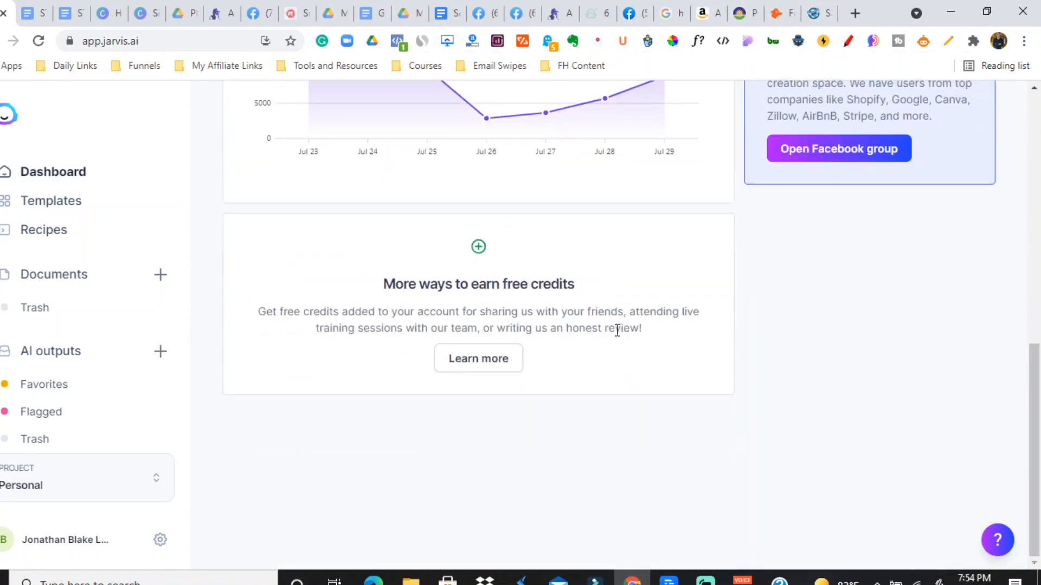
{"action": "mouse_move", "coordinate": [142, 322]}
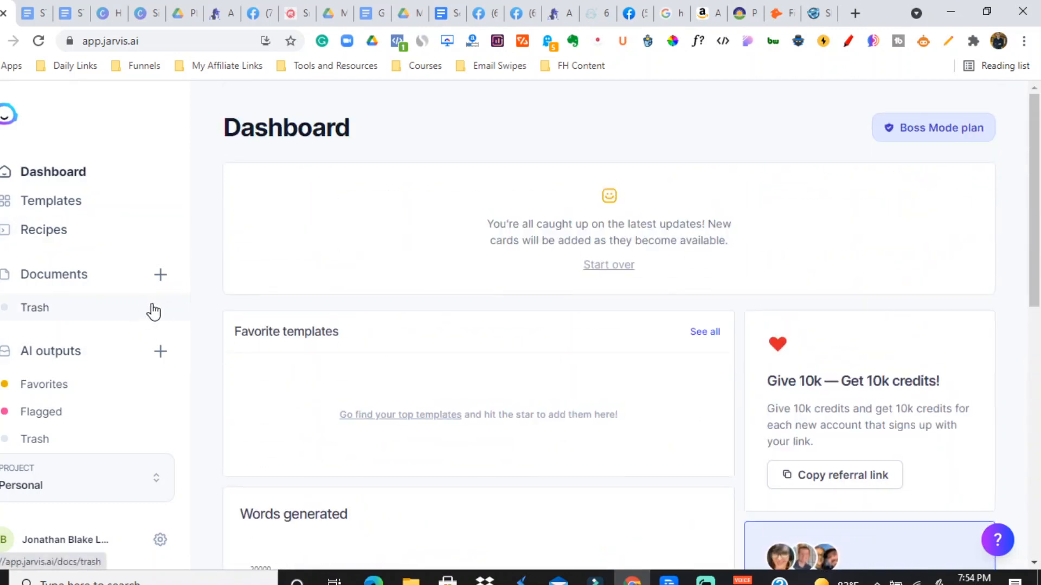
{"action": "mouse_move", "coordinate": [148, 310]}
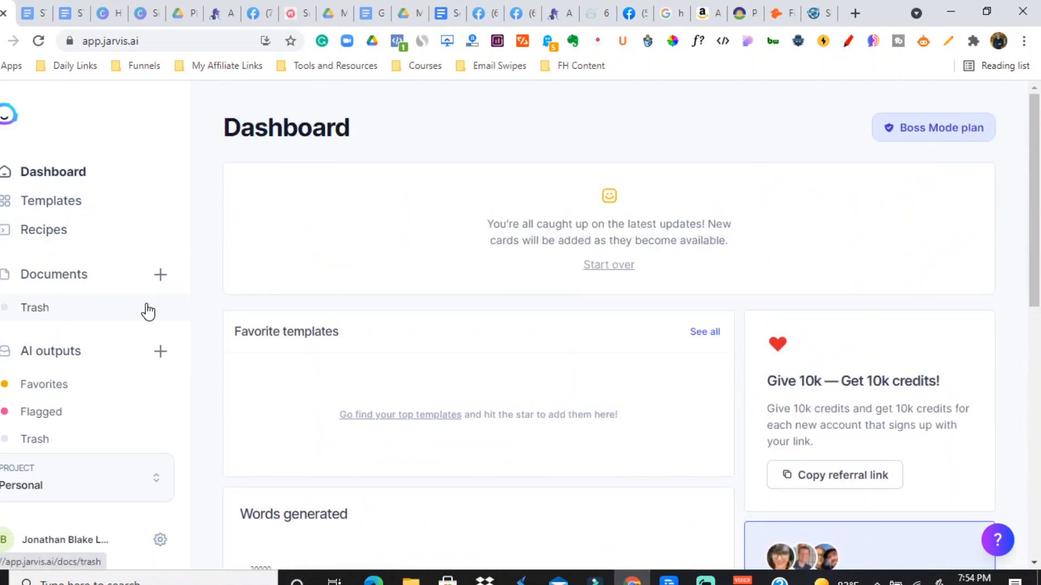
{"action": "left_click", "coordinate": [700, 13]}
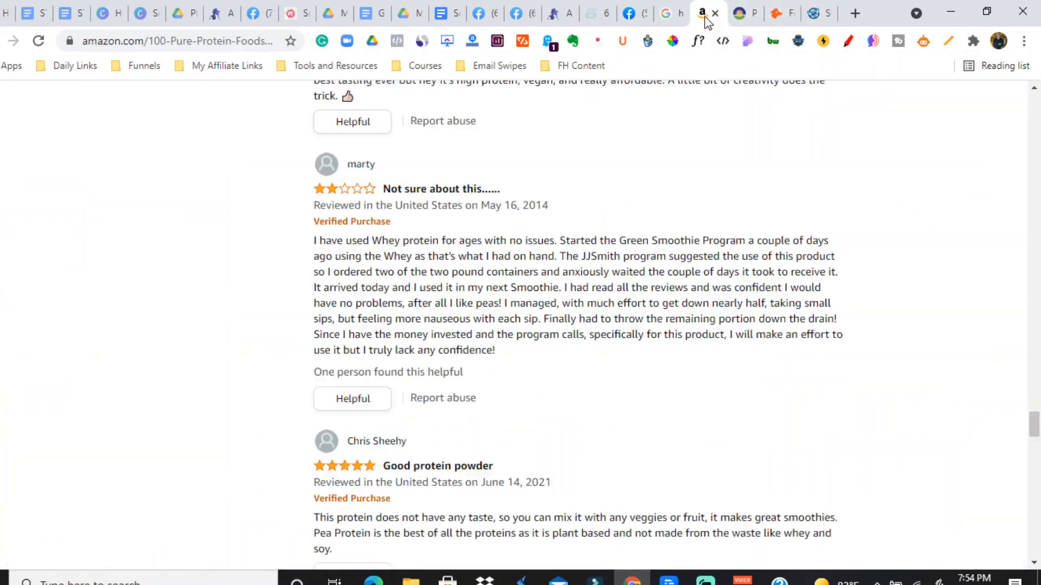